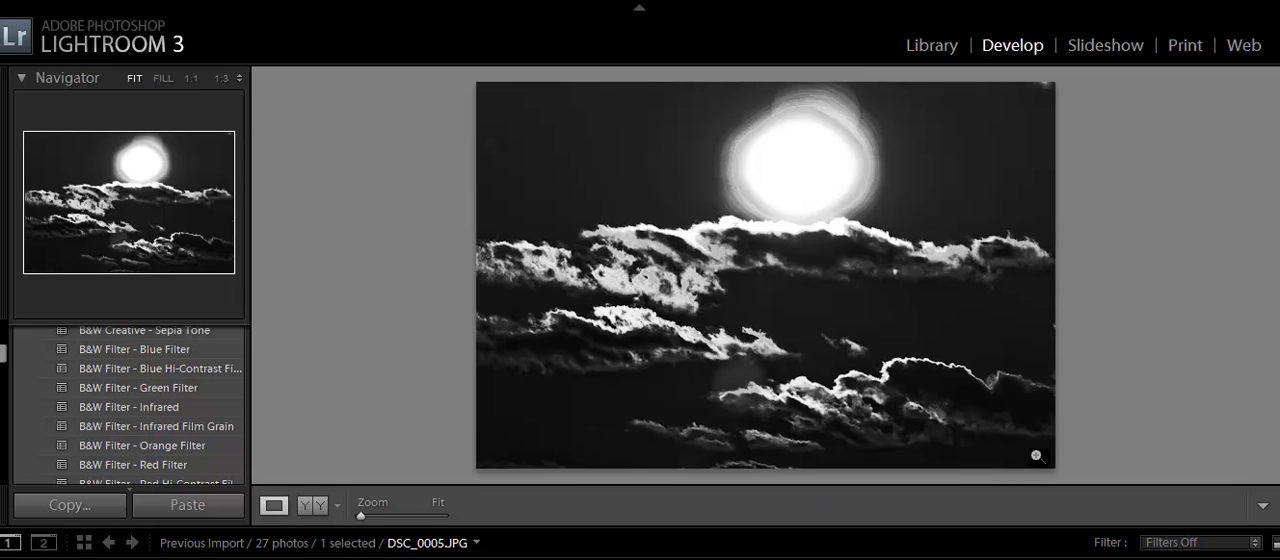
pyautogui.moveTo(748, 398)
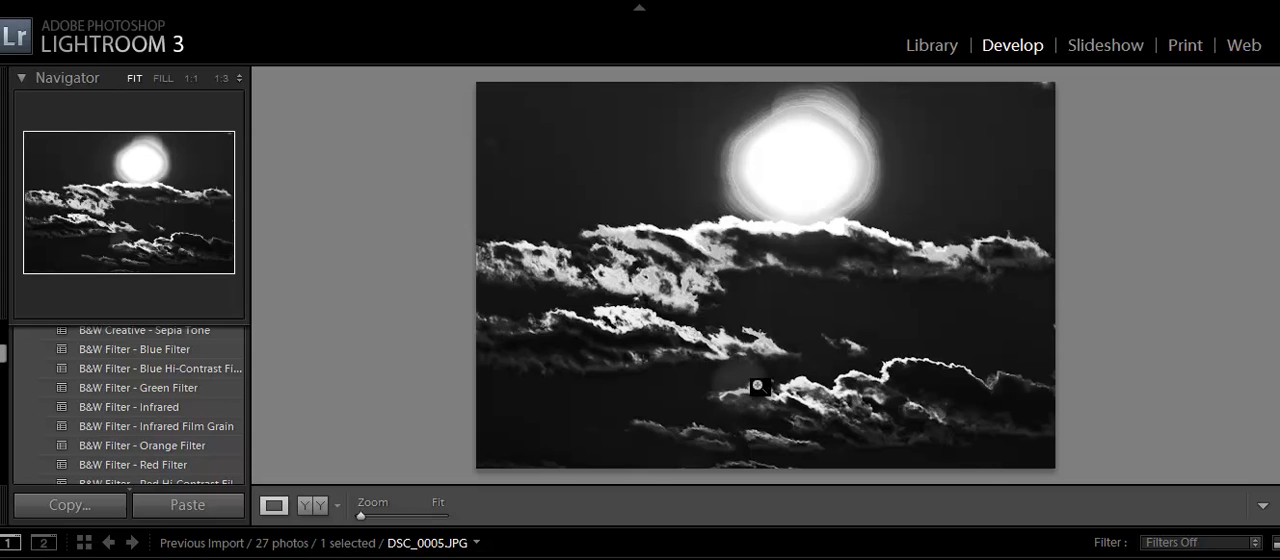
pyautogui.moveTo(730, 404)
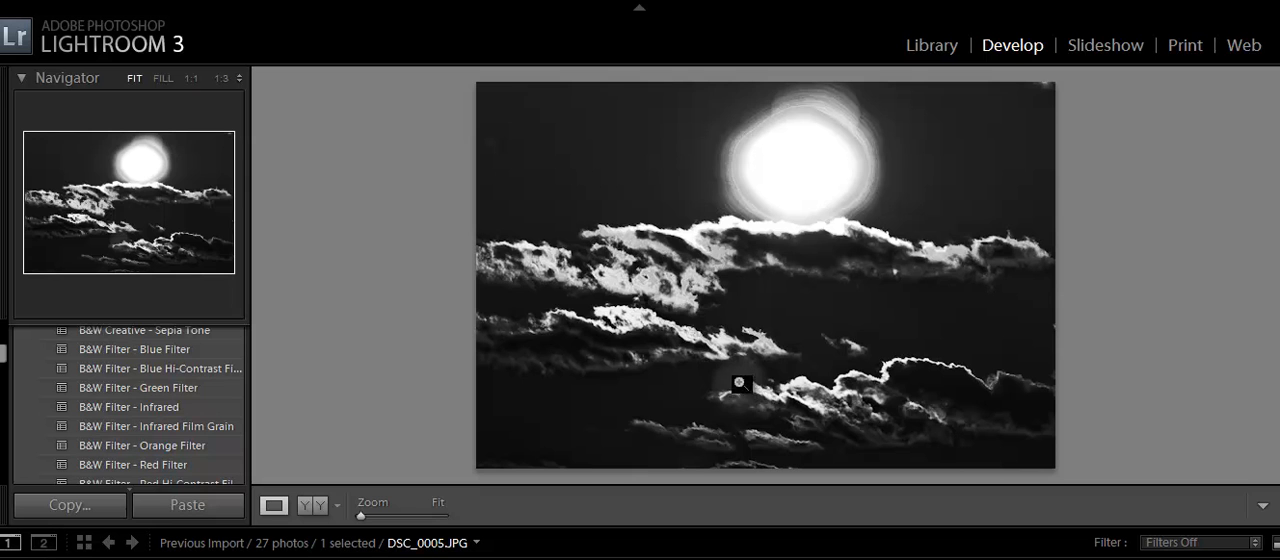
pyautogui.moveTo(768, 400)
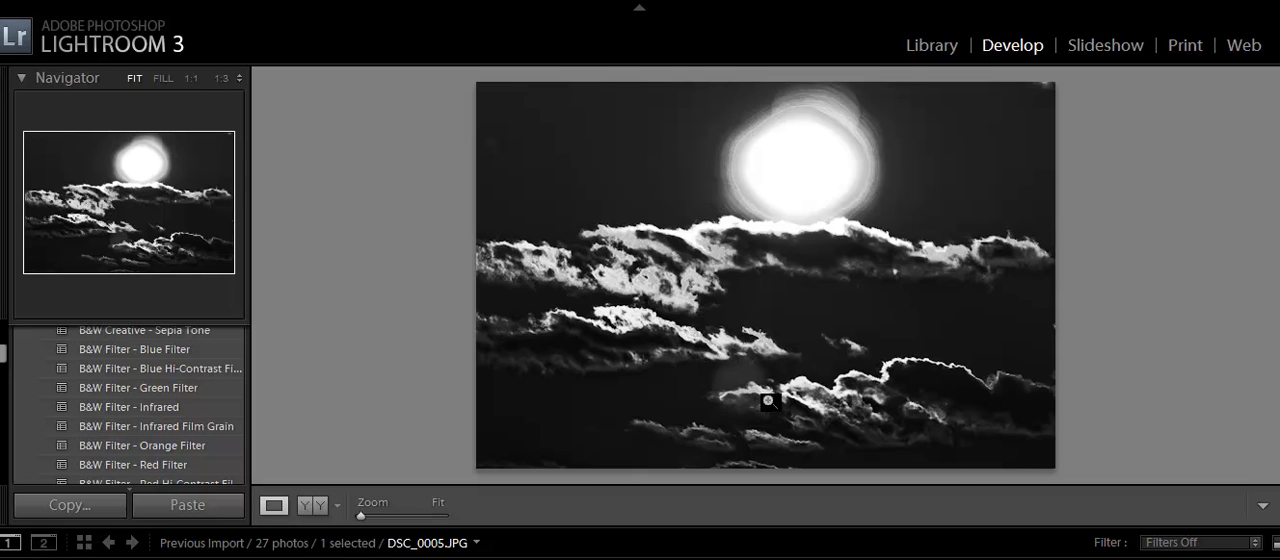
# Step: Zoom in on the dark area among the clouds, then return to the whole-photo view
pyautogui.click(222, 78)
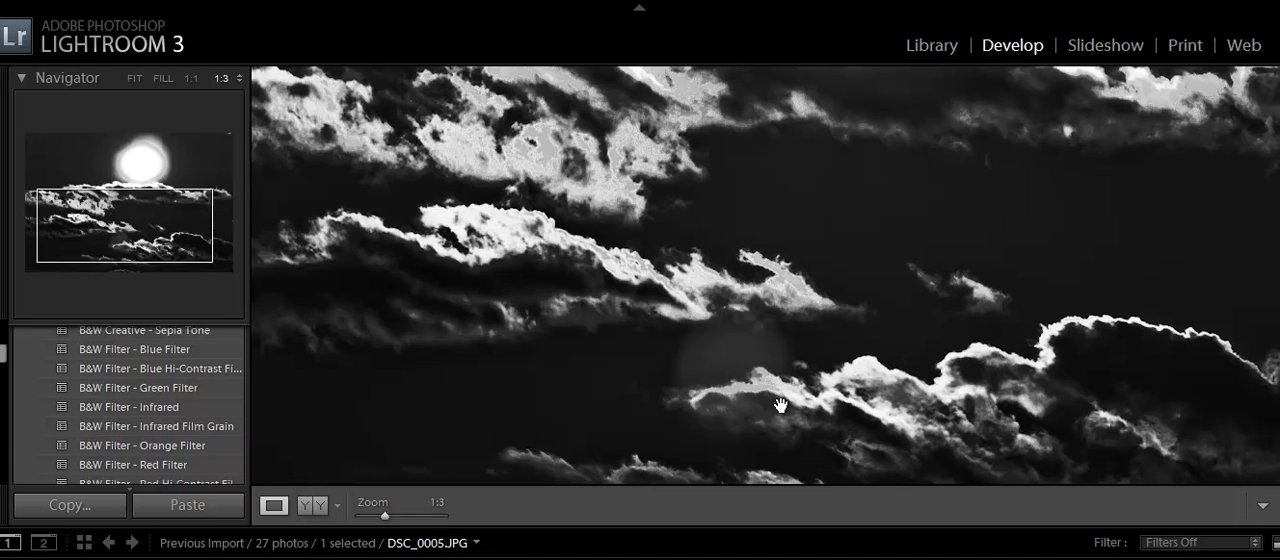
pyautogui.moveTo(720, 396)
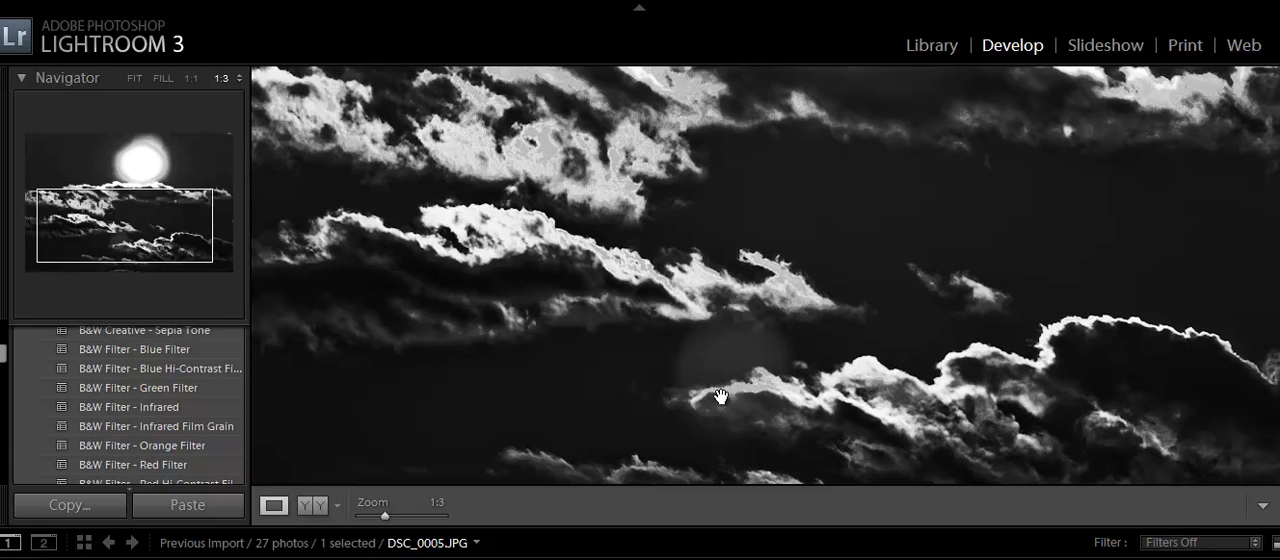
pyautogui.moveTo(752, 392)
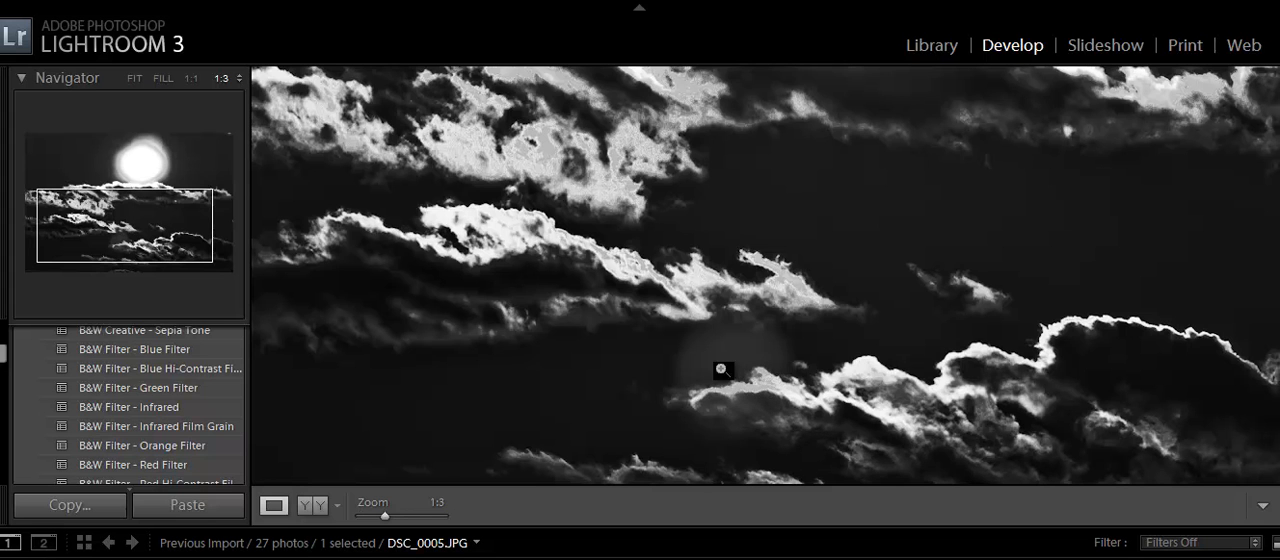
pyautogui.click(132, 78)
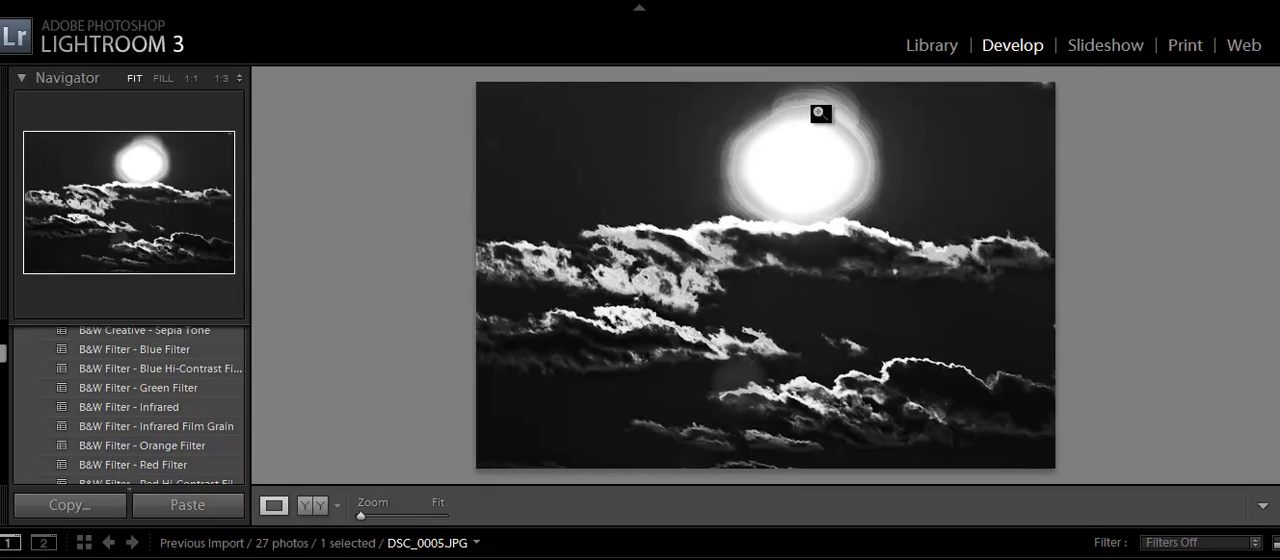
pyautogui.moveTo(844, 84)
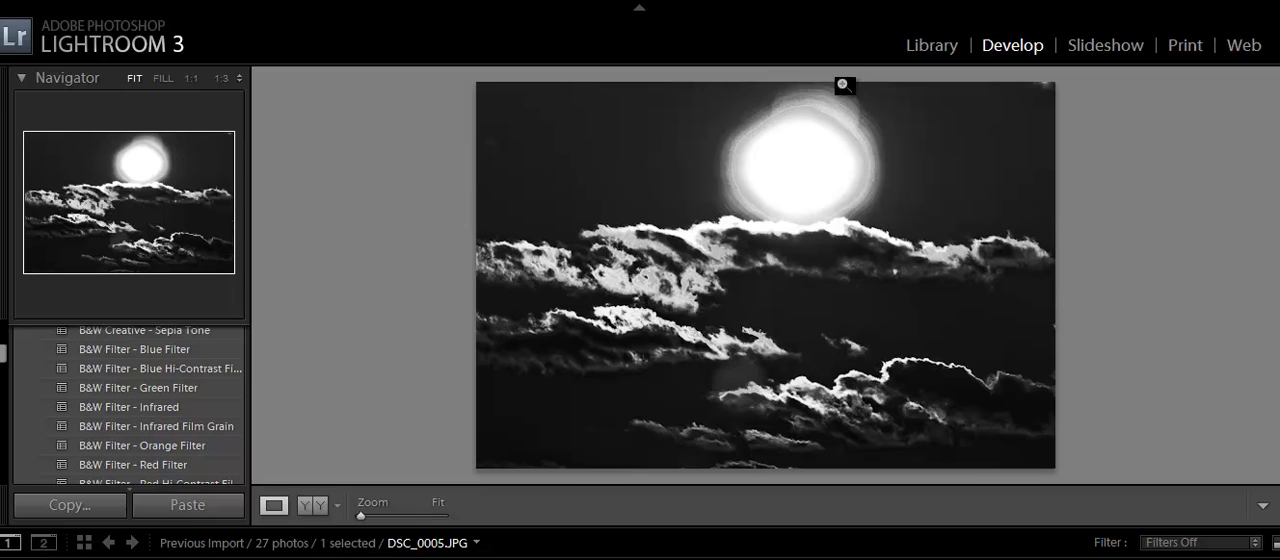
pyautogui.moveTo(864, 128)
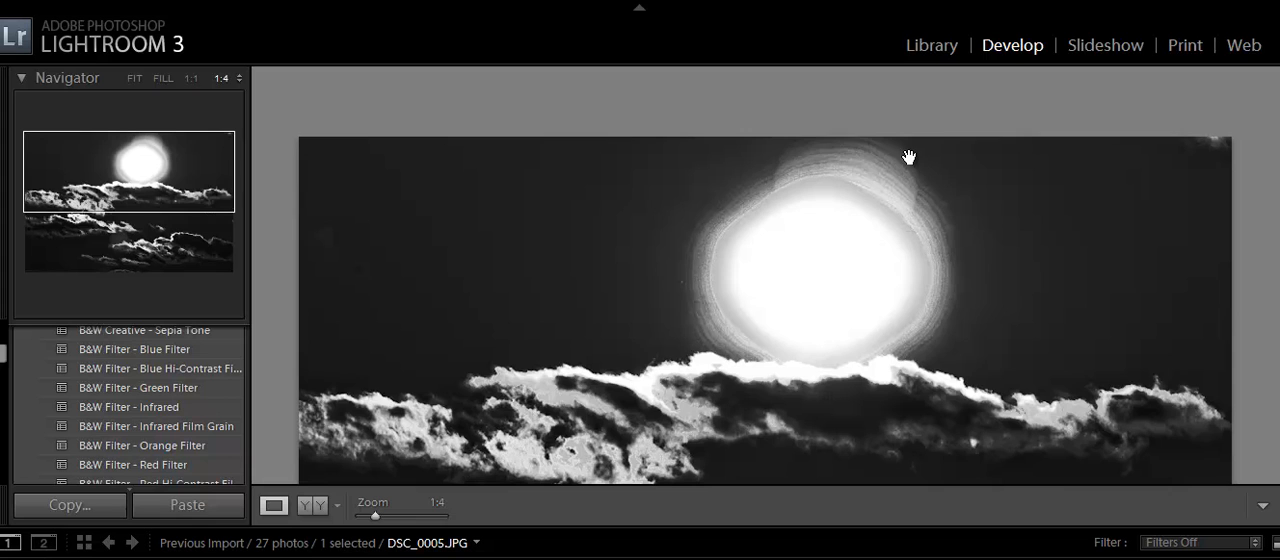
pyautogui.moveTo(984, 228)
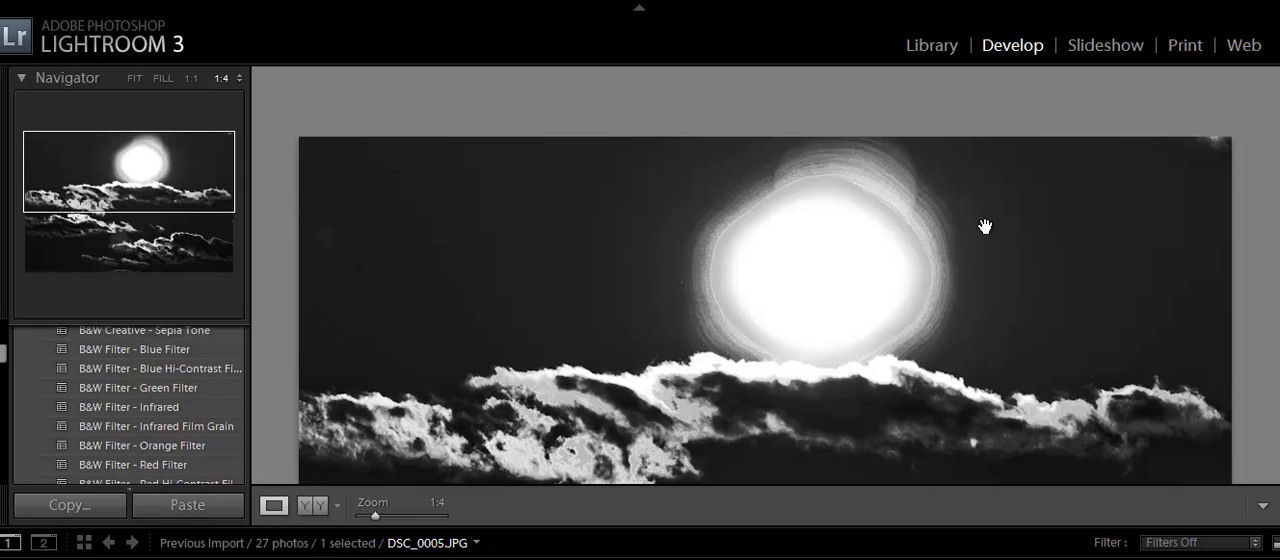
pyautogui.moveTo(976, 384)
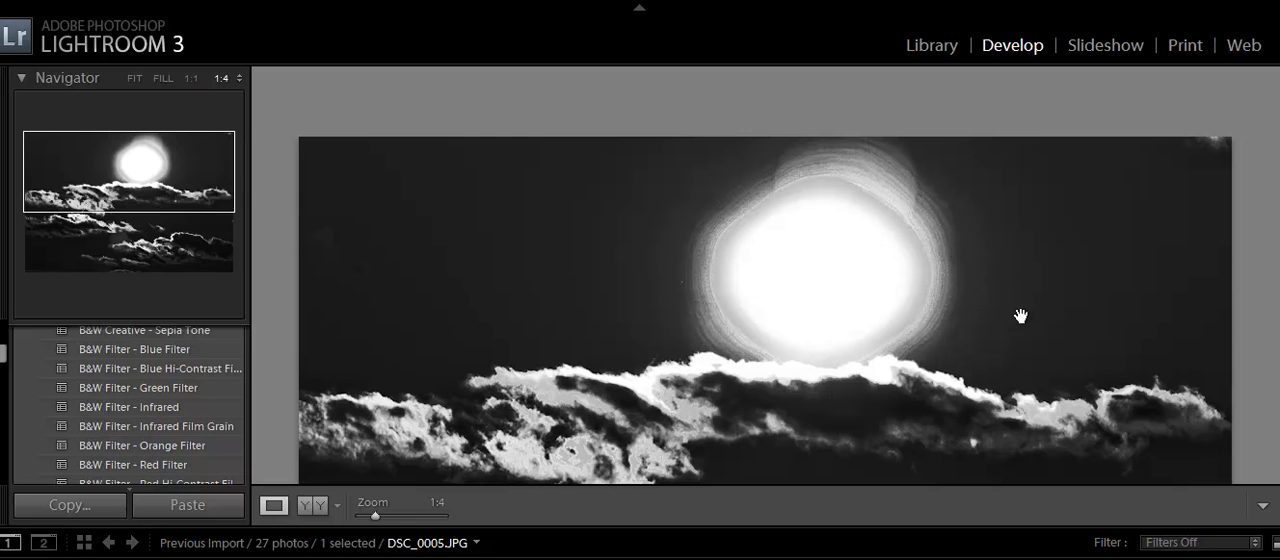
pyautogui.moveTo(820, 176)
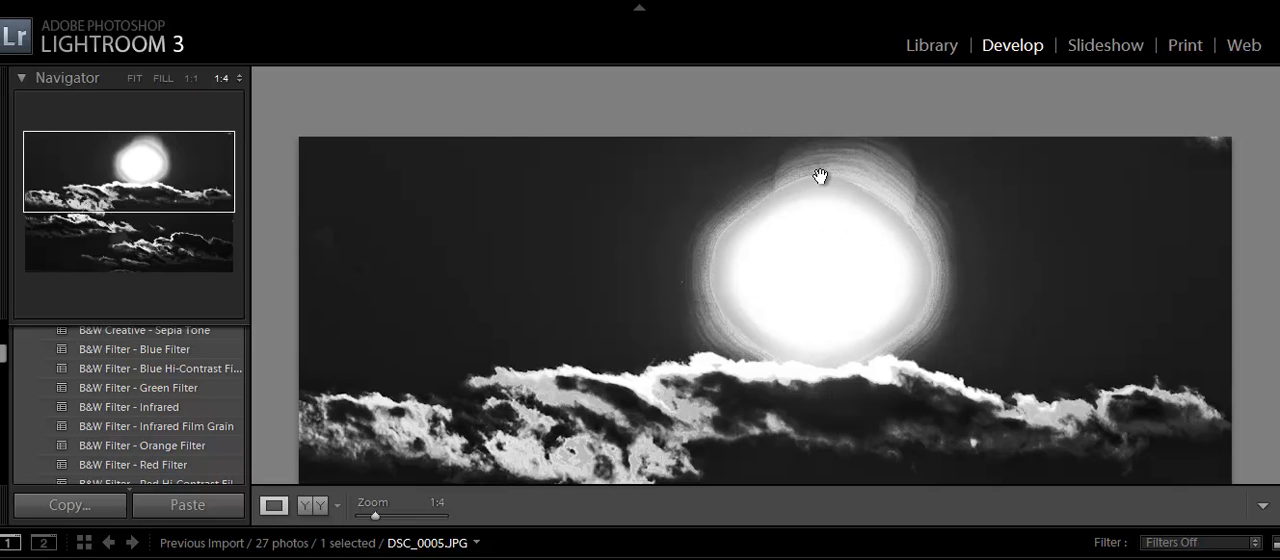
pyautogui.moveTo(836, 188)
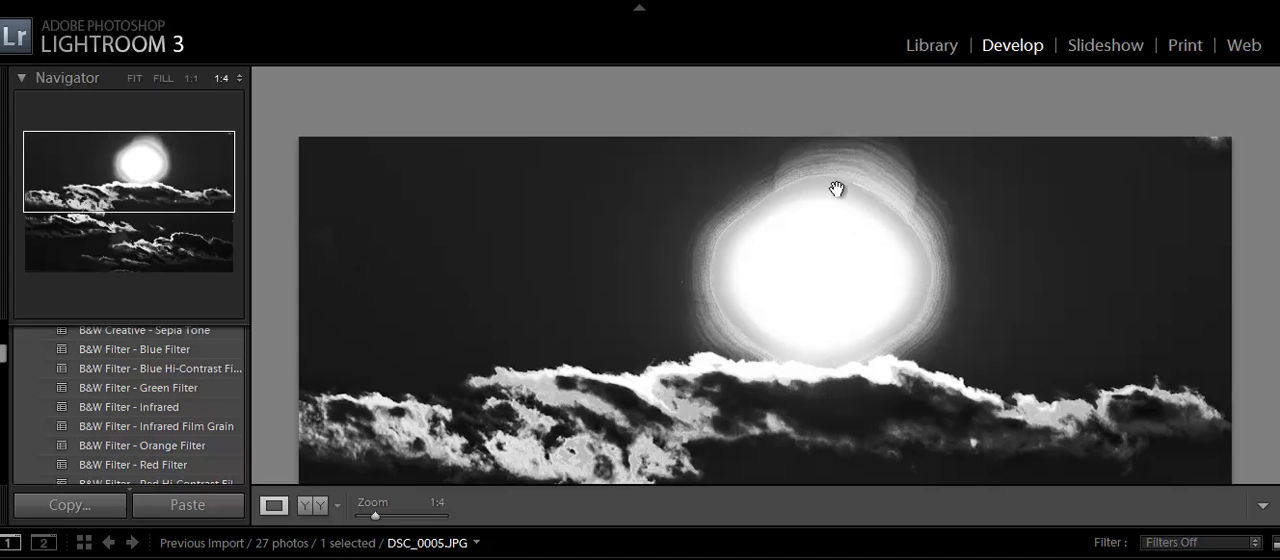
pyautogui.moveTo(878, 244)
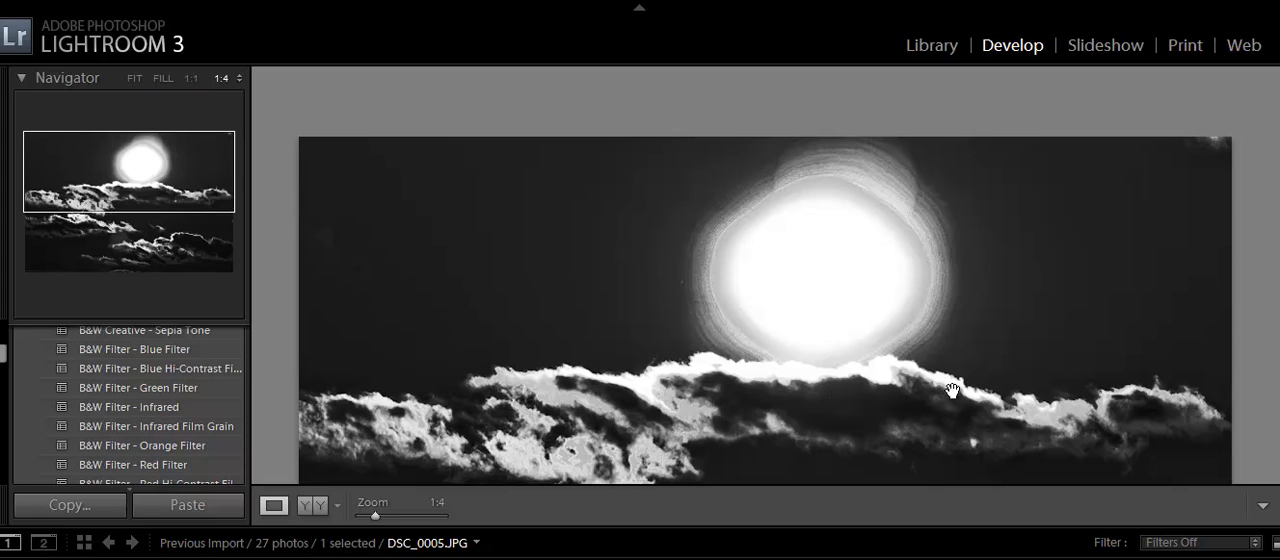
pyautogui.moveTo(940, 218)
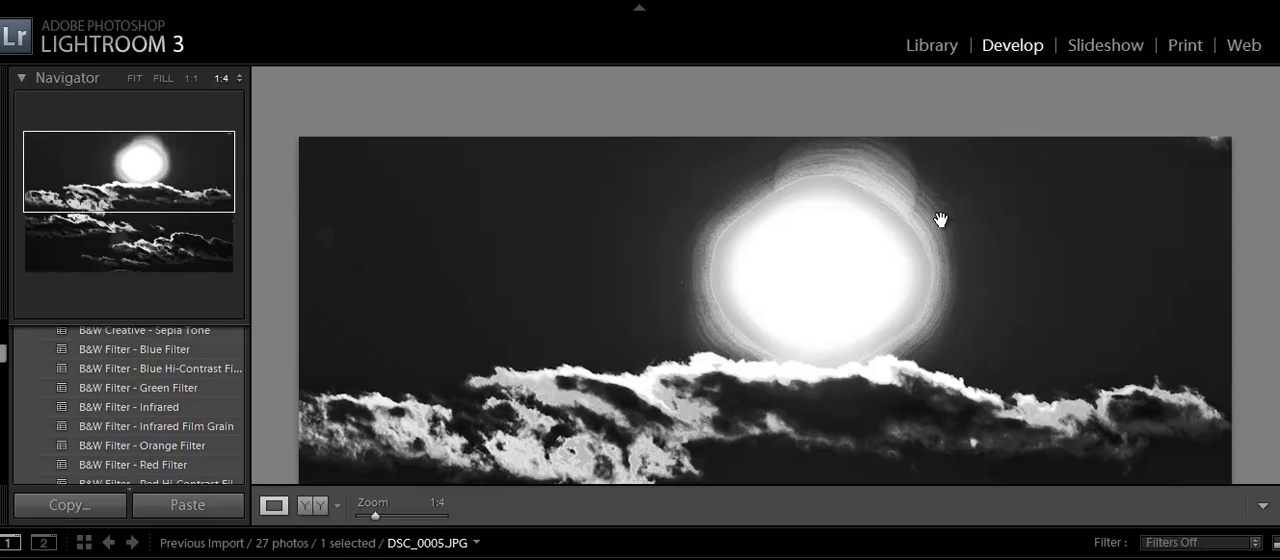
pyautogui.moveTo(908, 342)
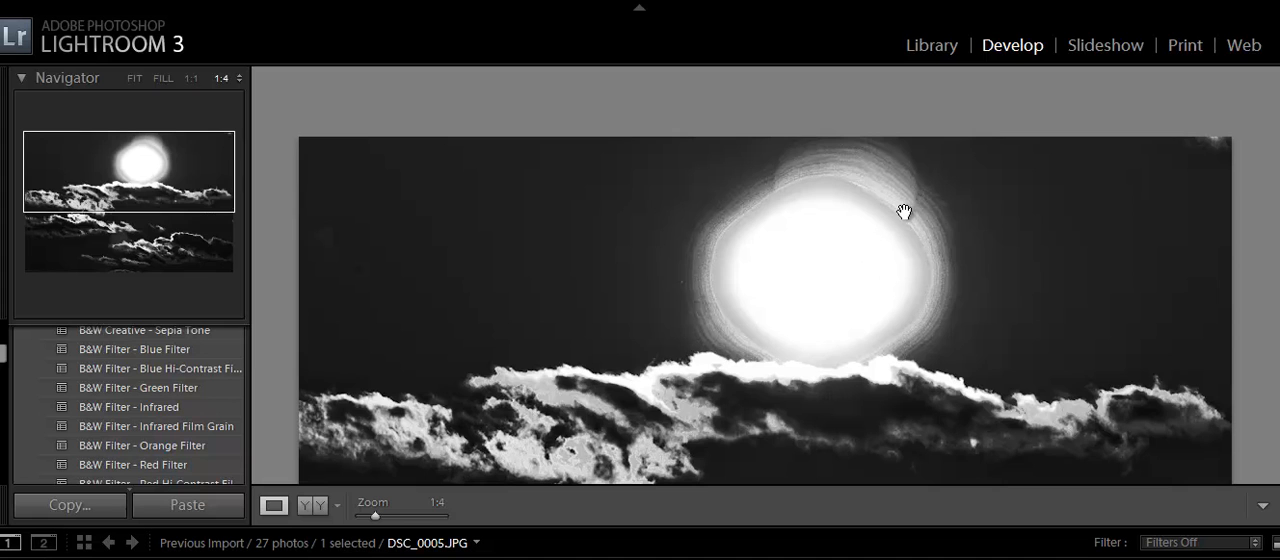
pyautogui.moveTo(776, 190)
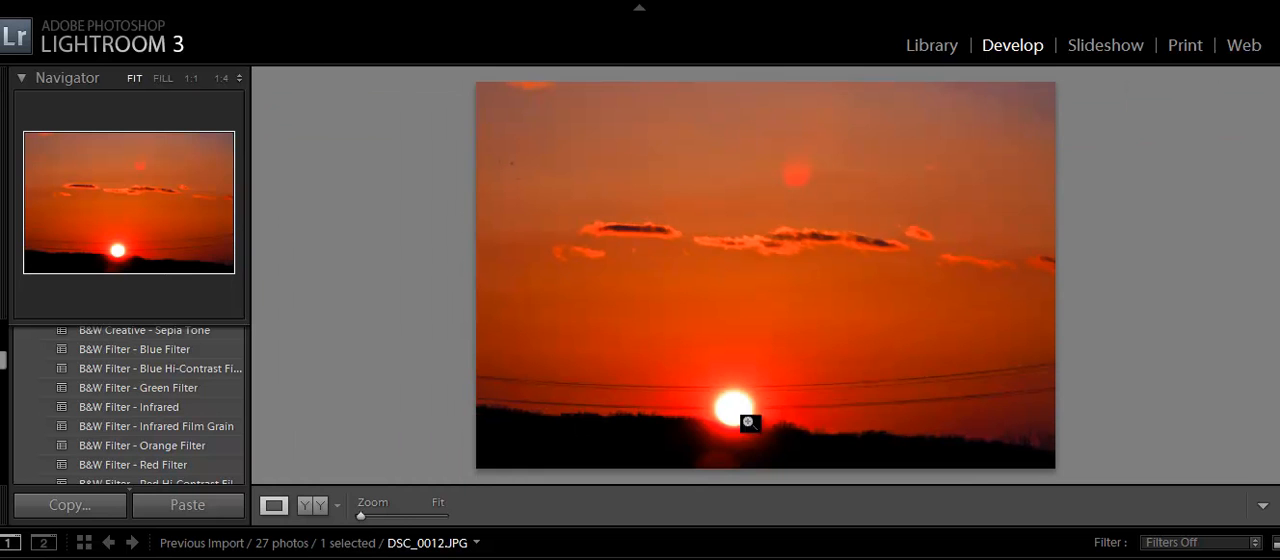
pyautogui.moveTo(810, 172)
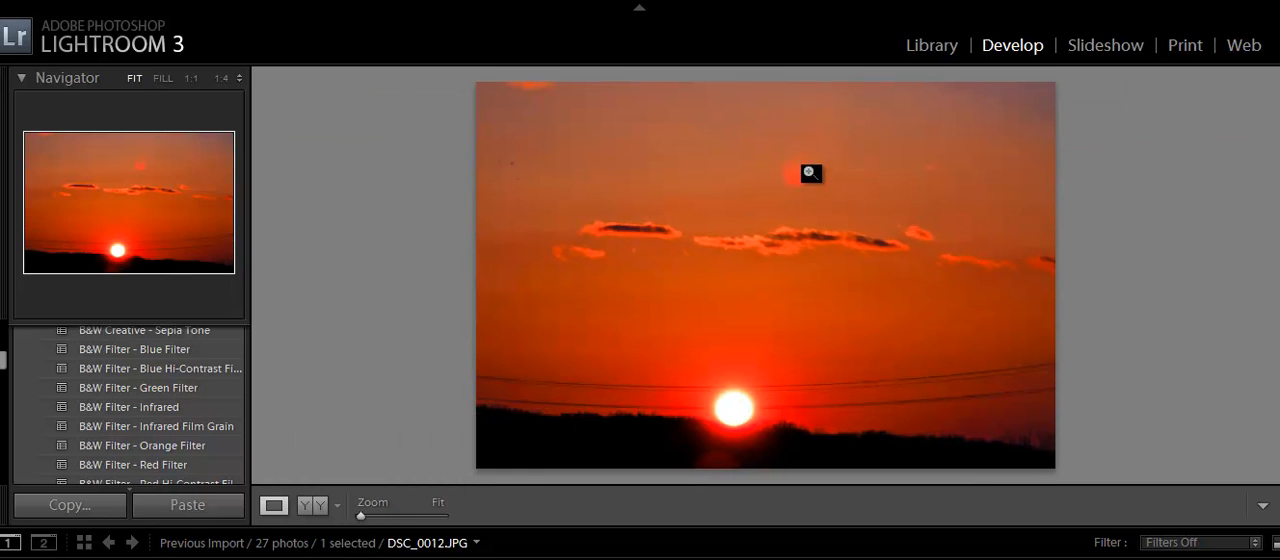
# Step: Zoom to 1:1 on the faint orb in the red sunset sky of DSC_0012.JPG
pyautogui.click(810, 172)
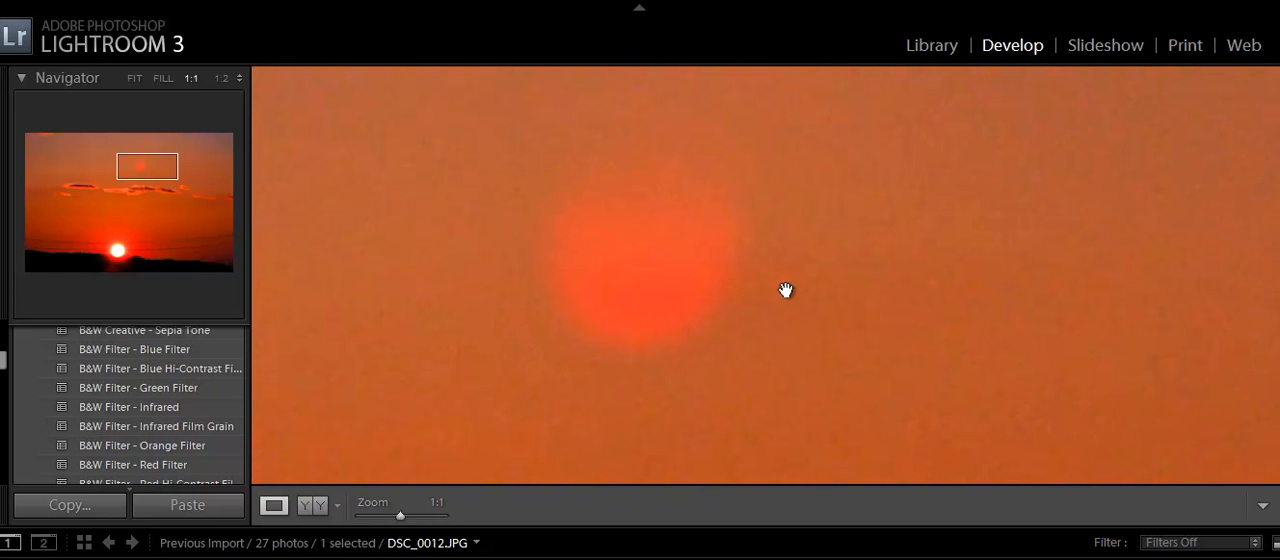
pyautogui.moveTo(732, 354)
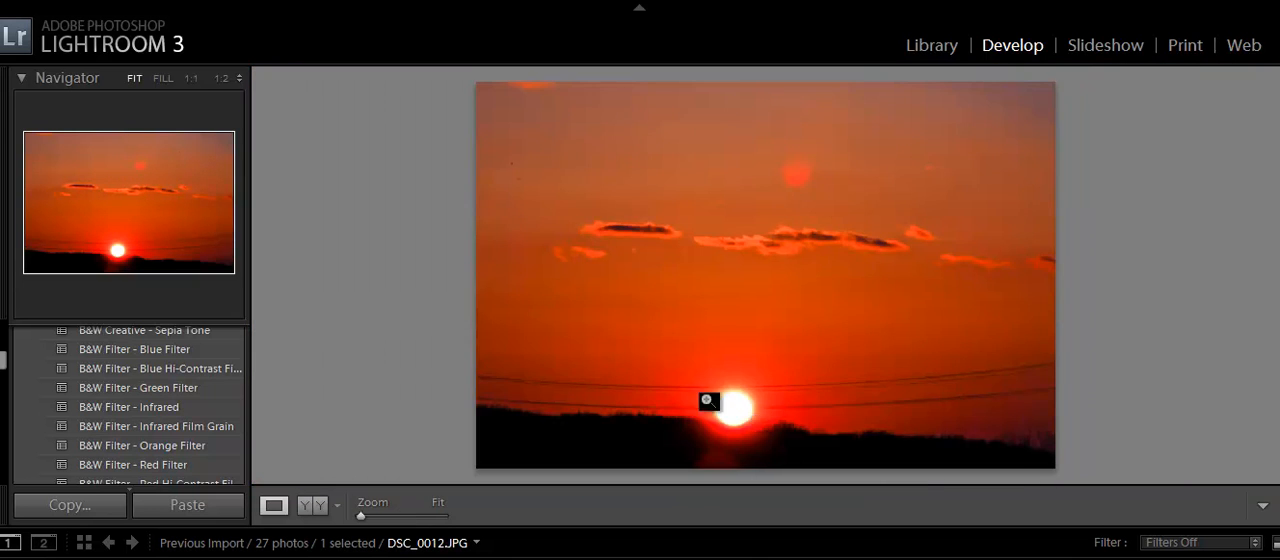
pyautogui.moveTo(760, 424)
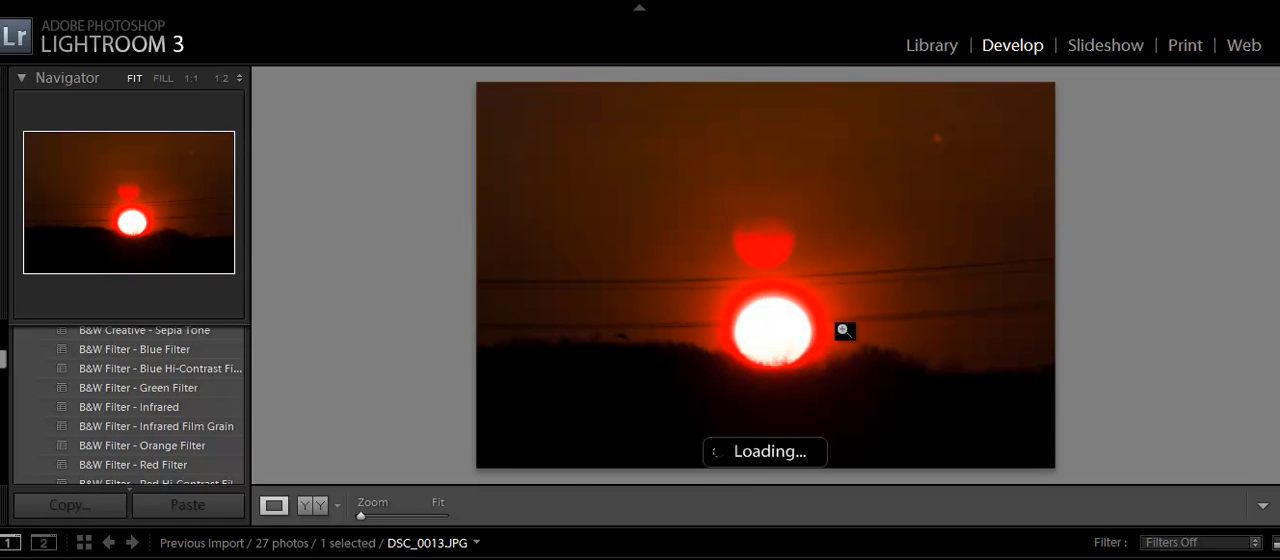
pyautogui.moveTo(792, 228)
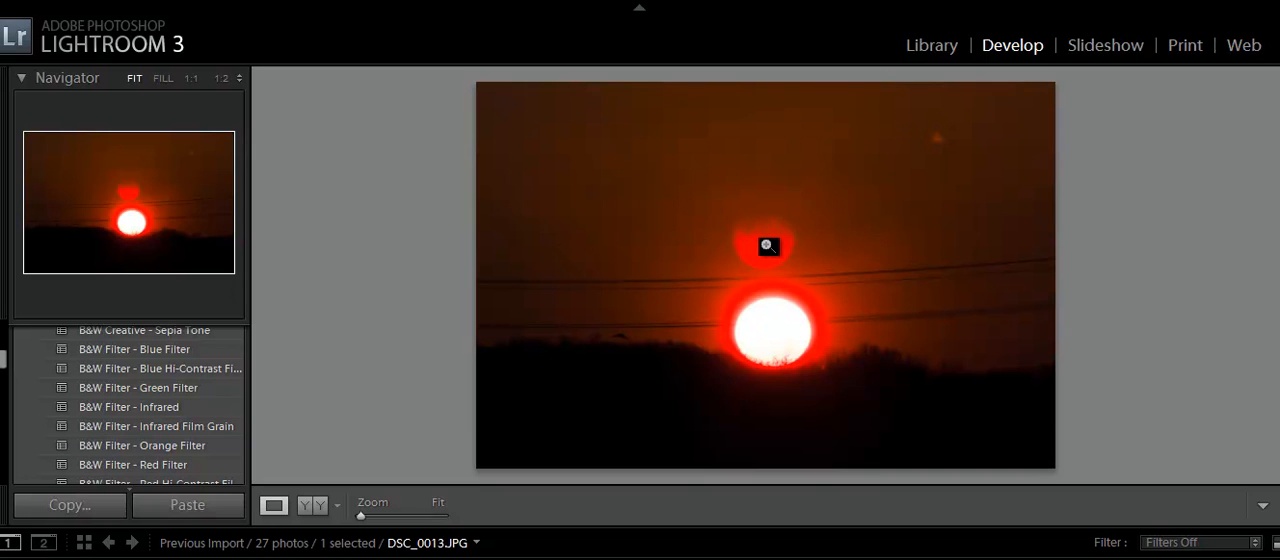
pyautogui.moveTo(870, 322)
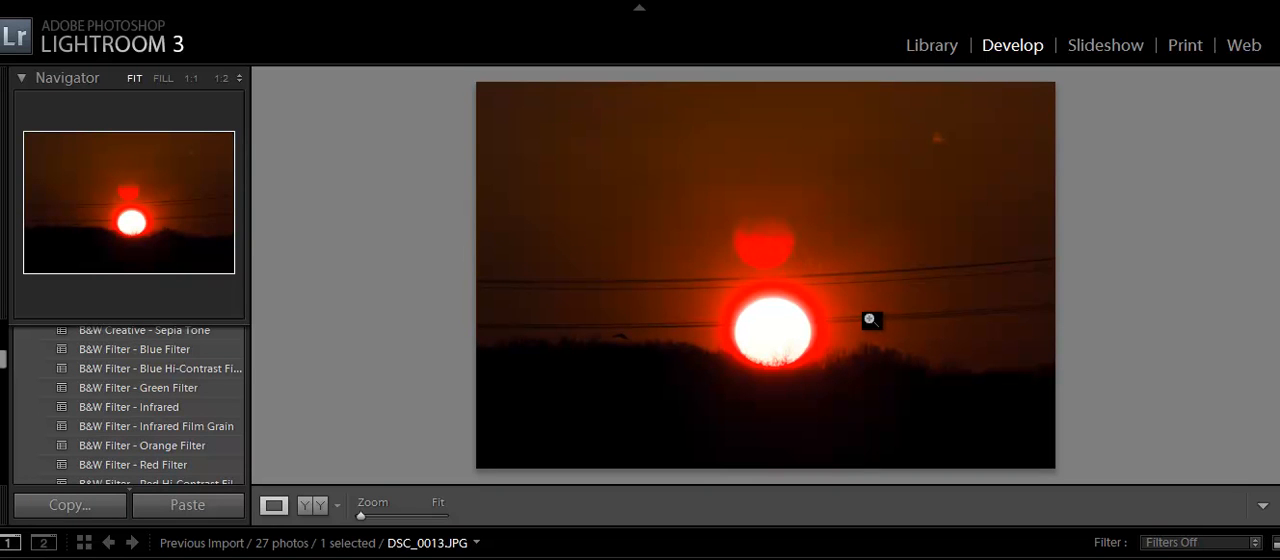
pyautogui.moveTo(798, 282)
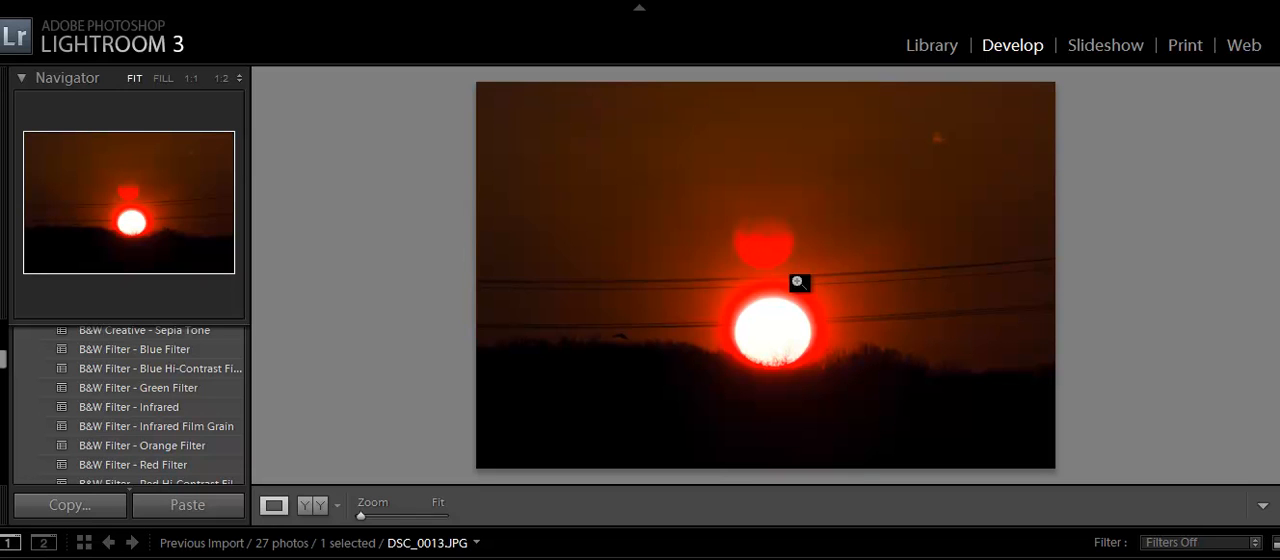
pyautogui.moveTo(804, 288)
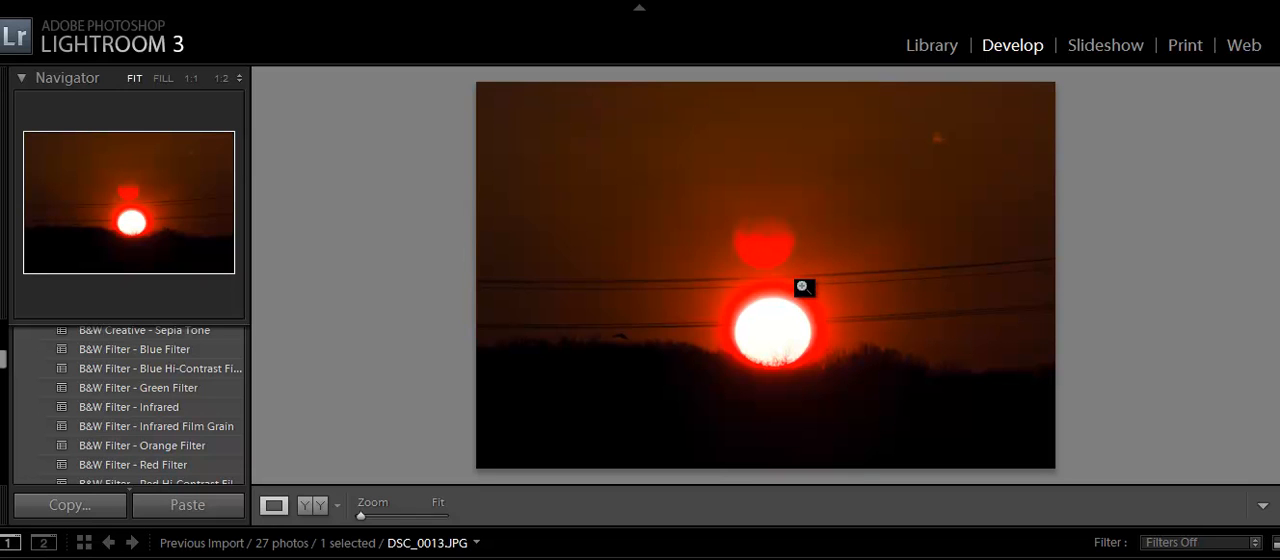
pyautogui.moveTo(796, 360)
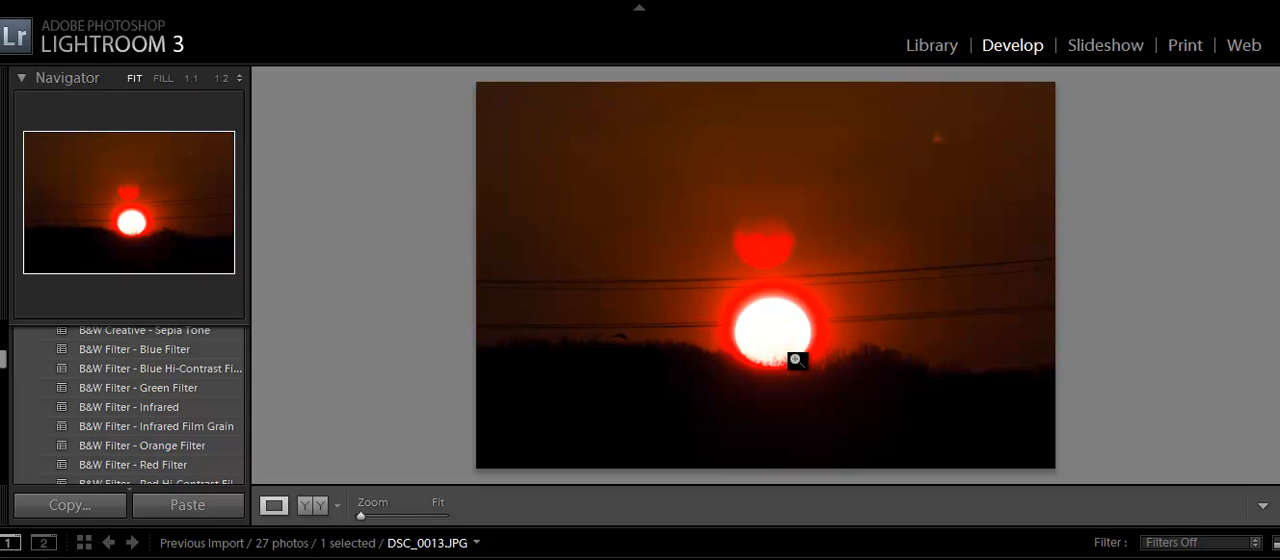
pyautogui.moveTo(740, 248)
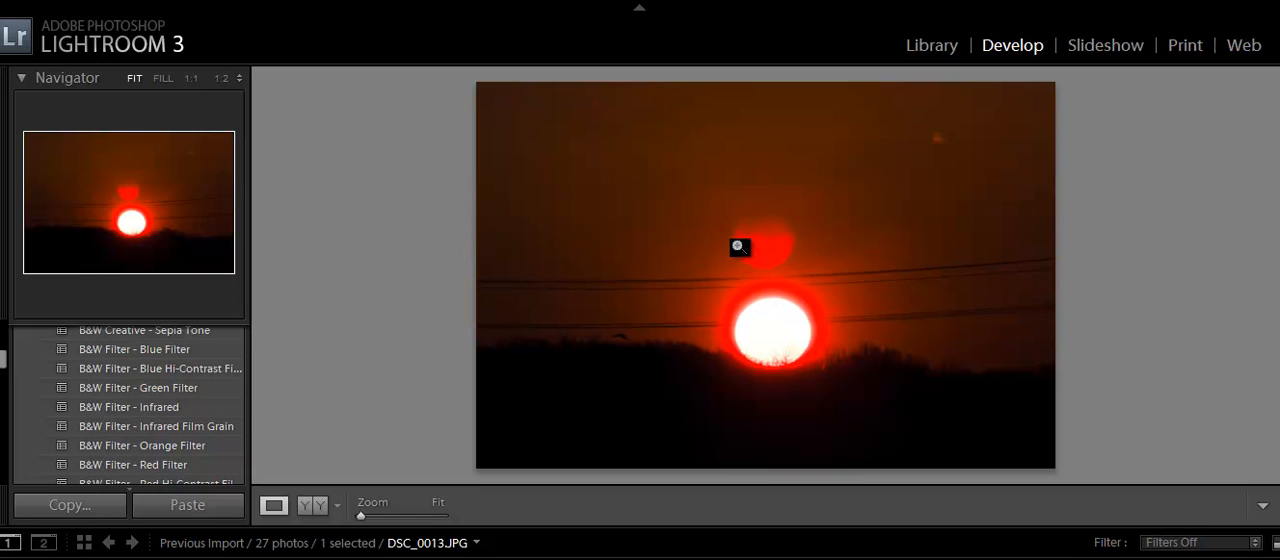
pyautogui.moveTo(788, 276)
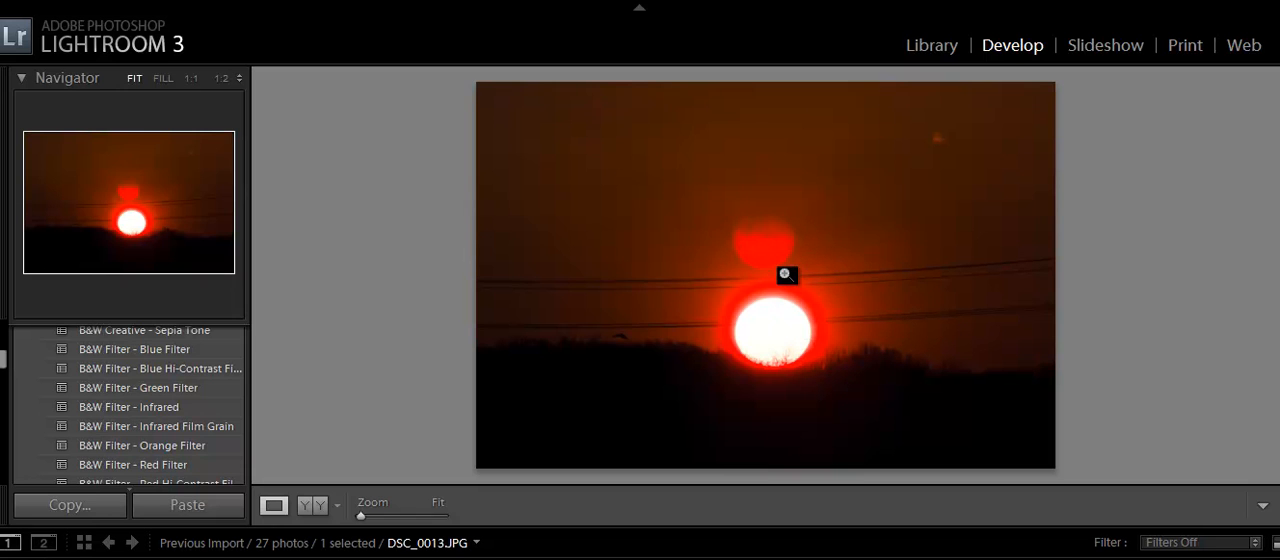
# Step: Magnify the red glowing shape just above the sun to 1:1
pyautogui.click(788, 276)
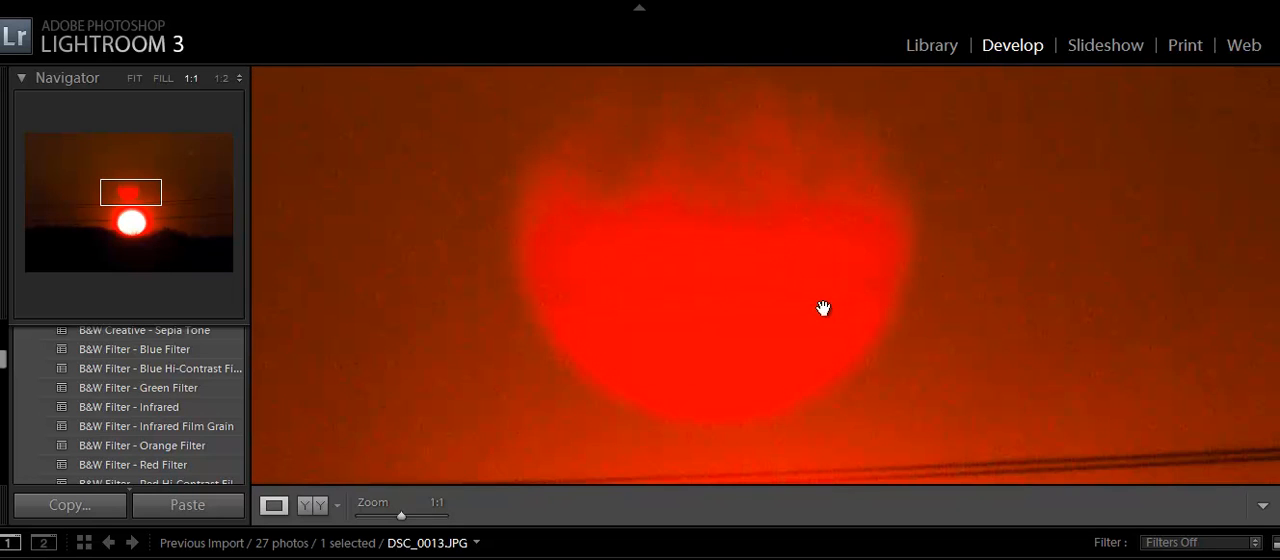
pyautogui.moveTo(400, 524)
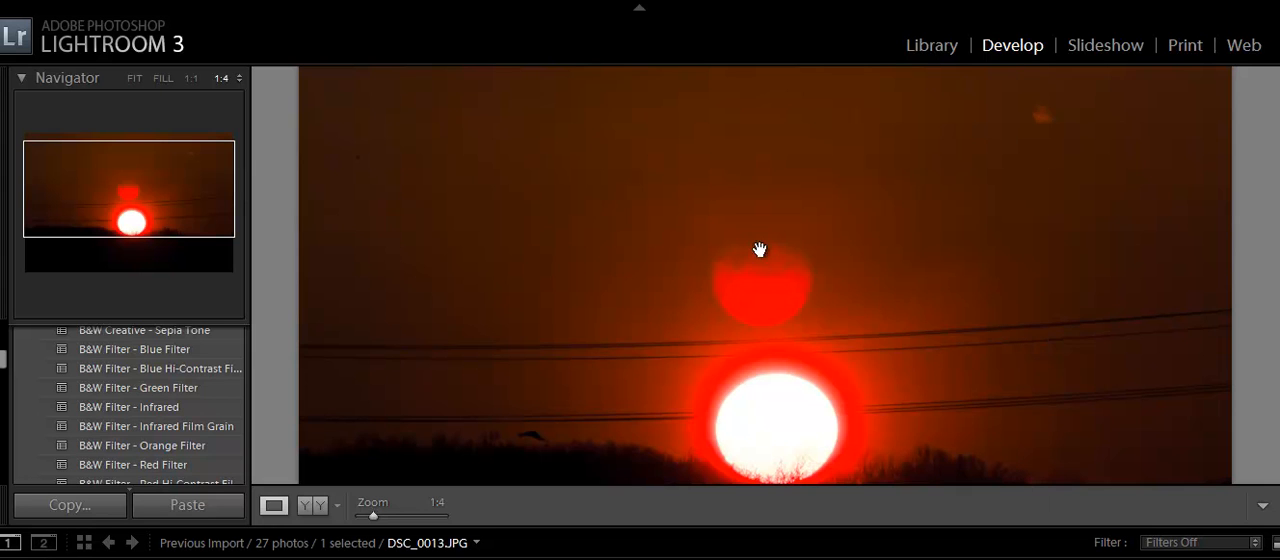
pyautogui.moveTo(776, 476)
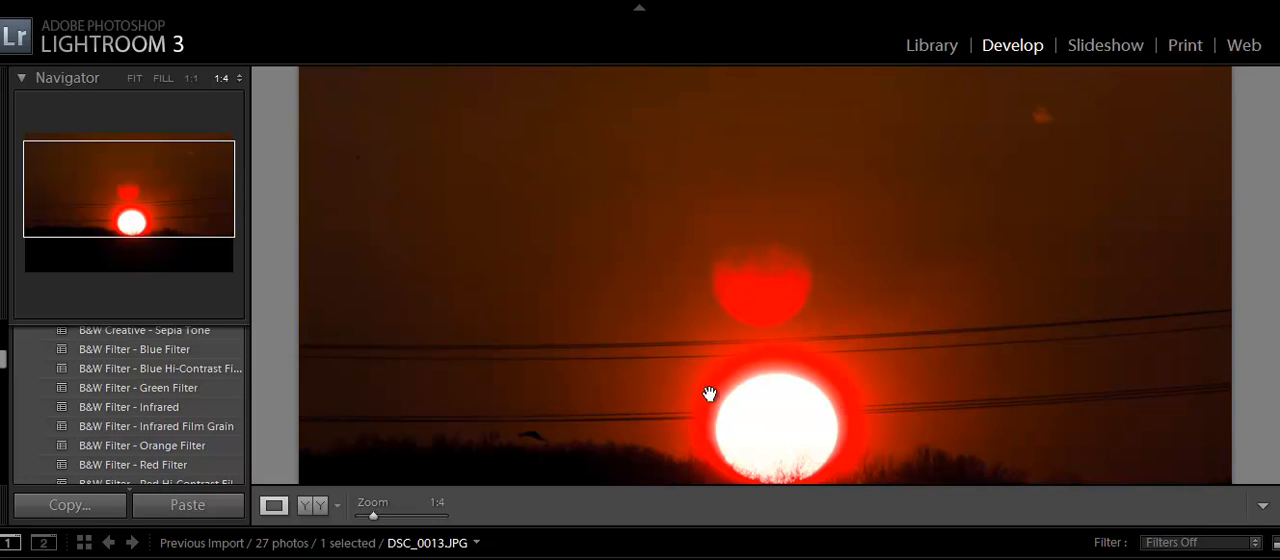
pyautogui.moveTo(1140, 286)
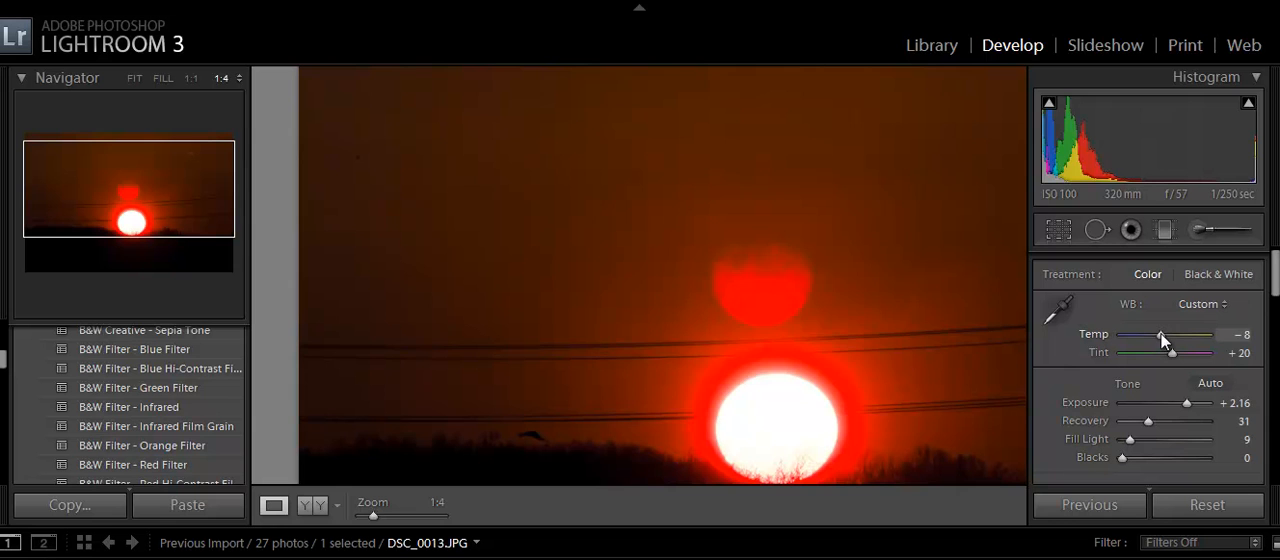
# Step: Set the sunset photo's white balance to Temp -68 and Tint -52
pyautogui.moveTo(1162, 334); pyautogui.dragTo(1130, 334)
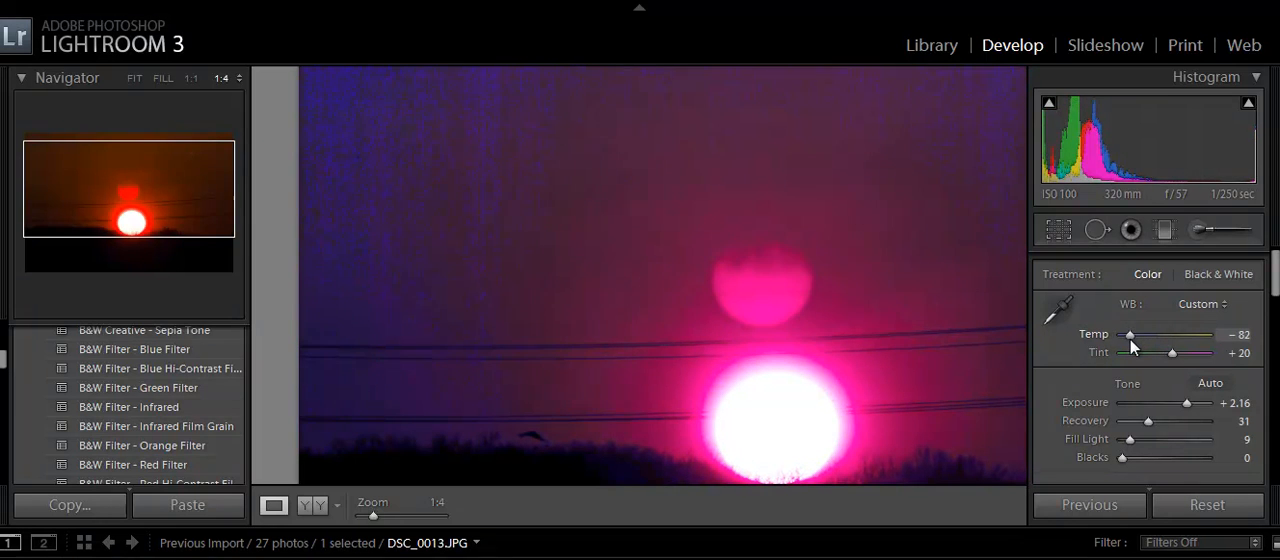
pyautogui.moveTo(1130, 334); pyautogui.dragTo(1136, 334)
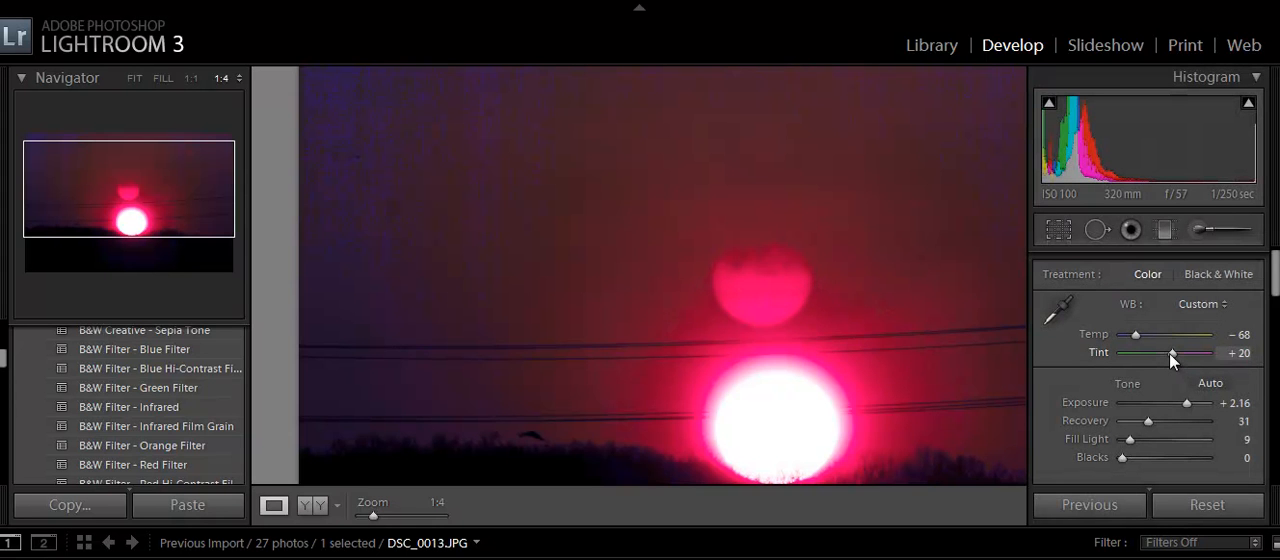
pyautogui.moveTo(1200, 352); pyautogui.dragTo(1142, 352)
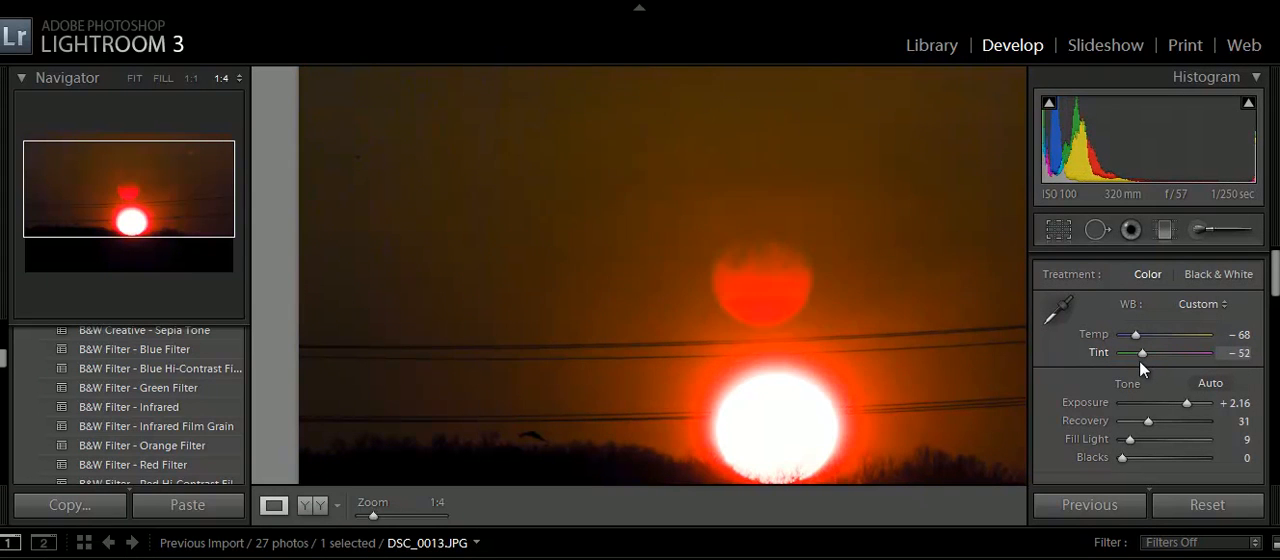
pyautogui.moveTo(1142, 352); pyautogui.dragTo(1158, 352)
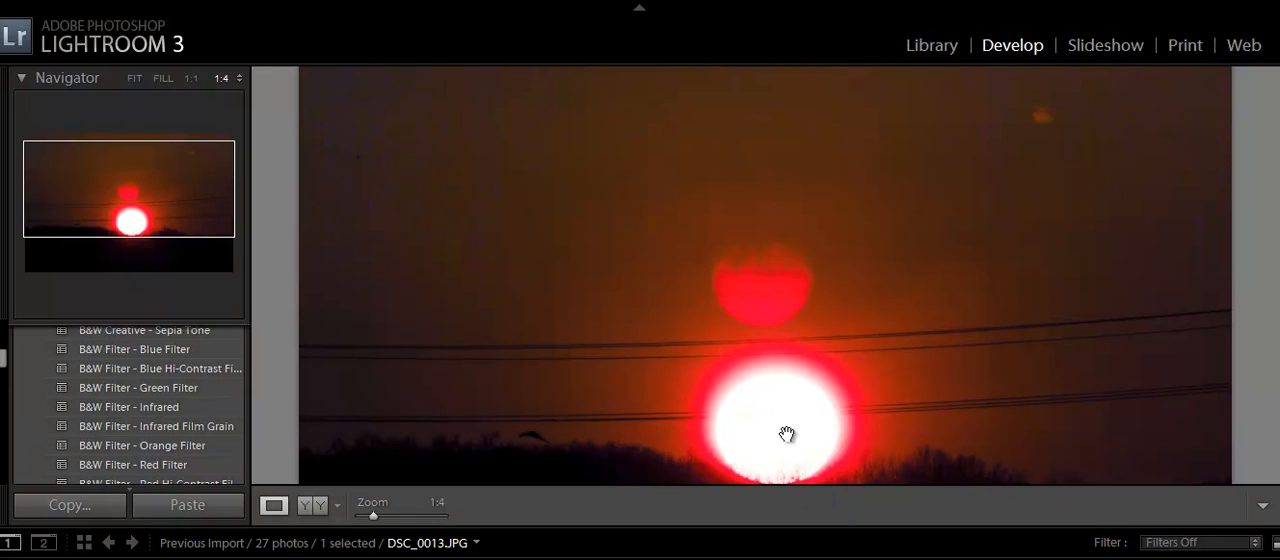
pyautogui.moveTo(1132, 308)
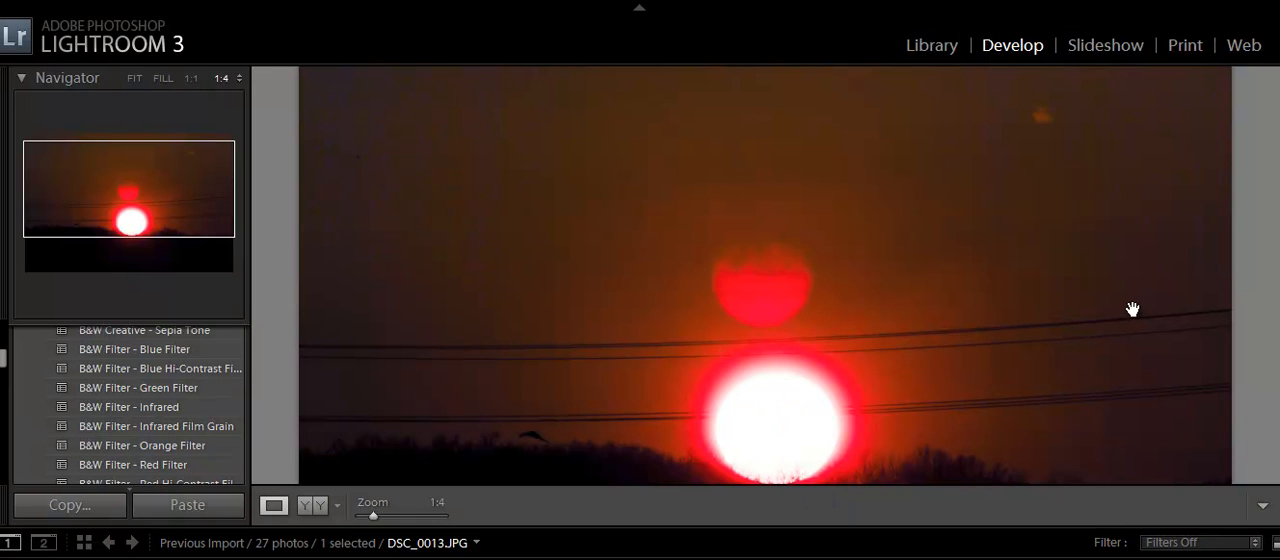
pyautogui.moveTo(1108, 330)
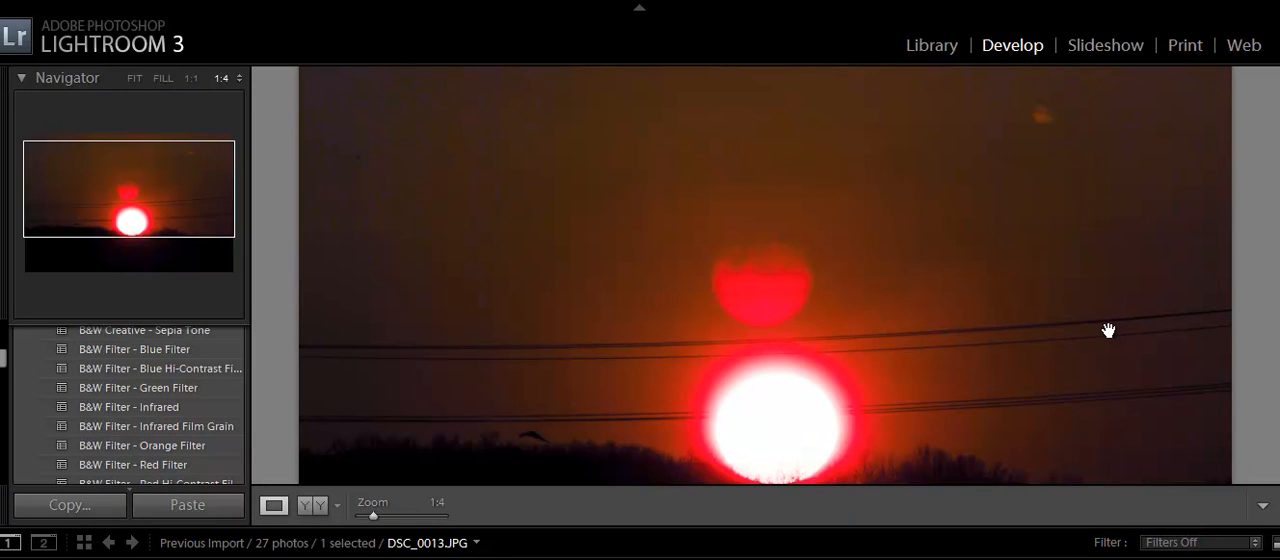
pyautogui.moveTo(744, 528)
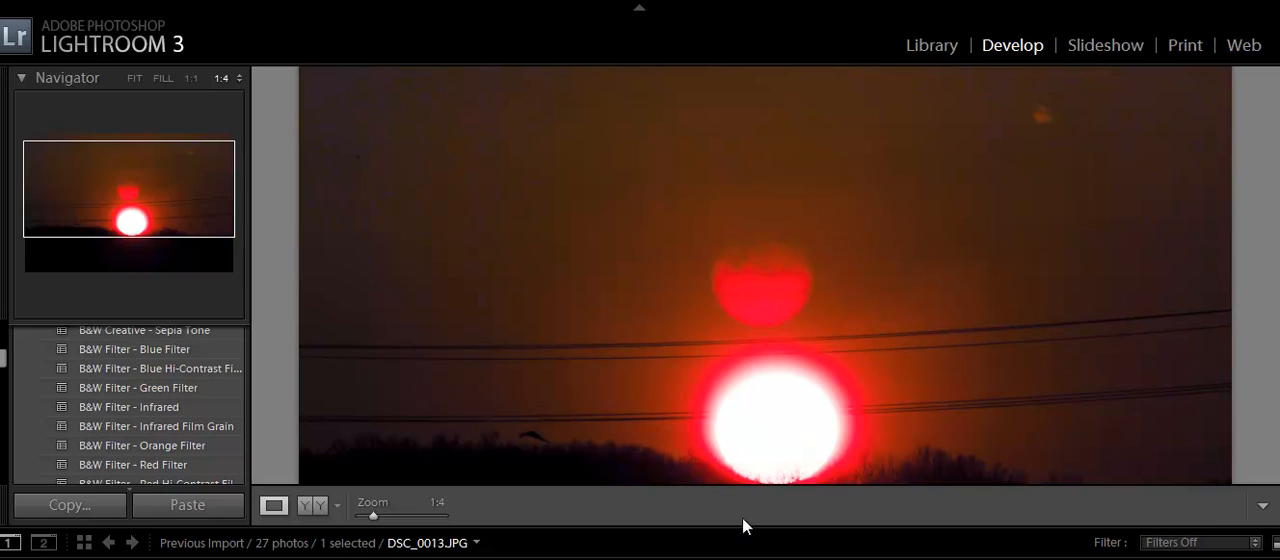
pyautogui.moveTo(400, 530)
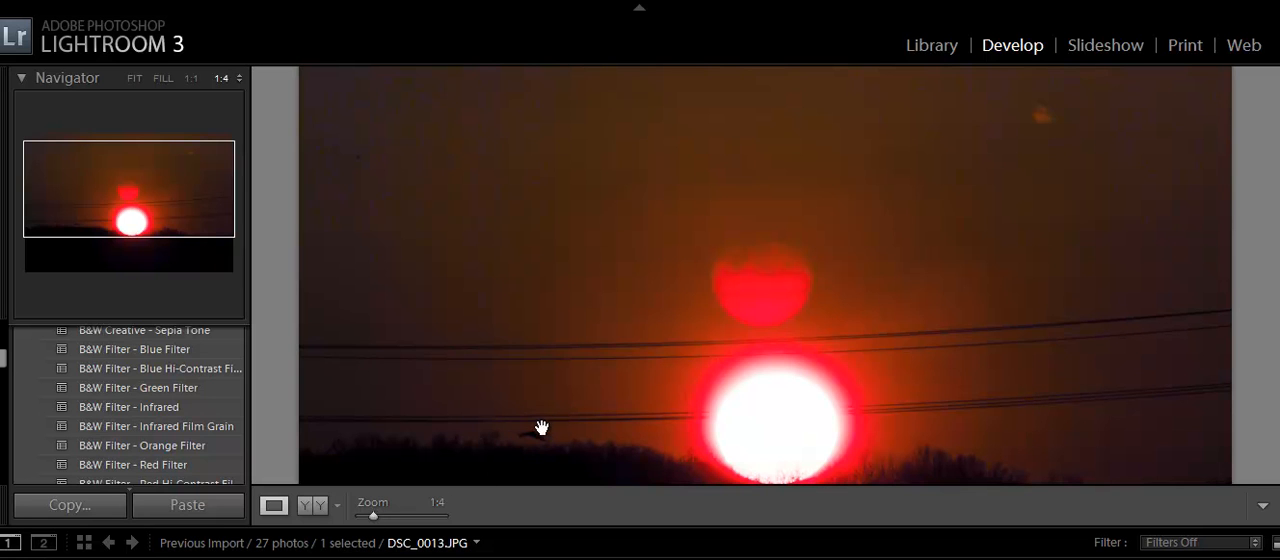
# Step: Magnify the dark curved shape left of the sun twice, returning to Fit view each time
pyautogui.moveTo(372, 514); pyautogui.dragTo(396, 514)
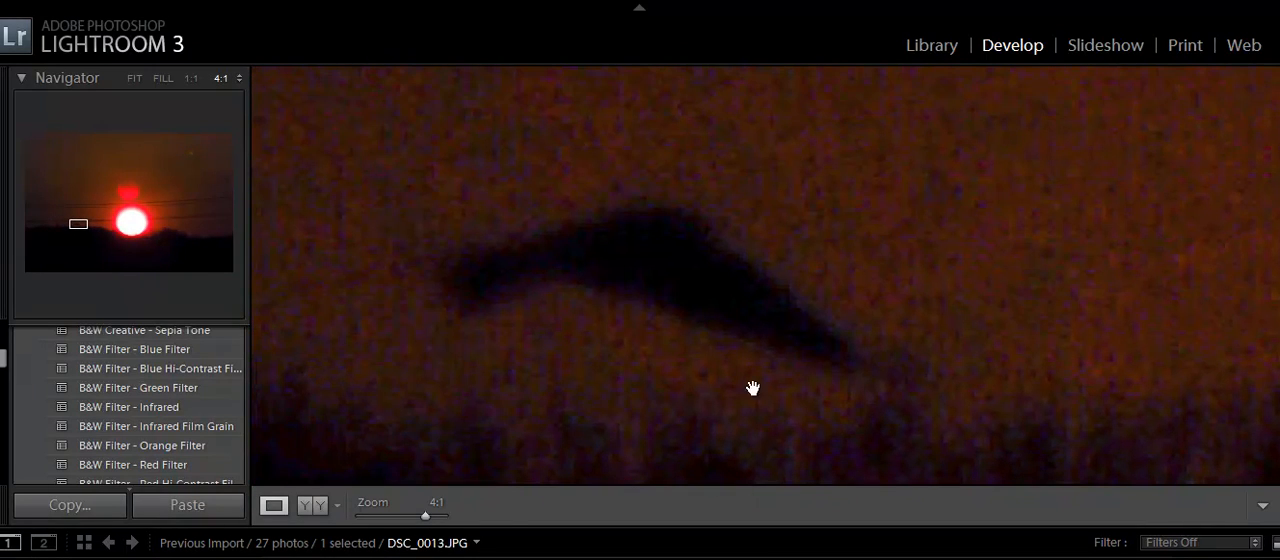
pyautogui.click(132, 78)
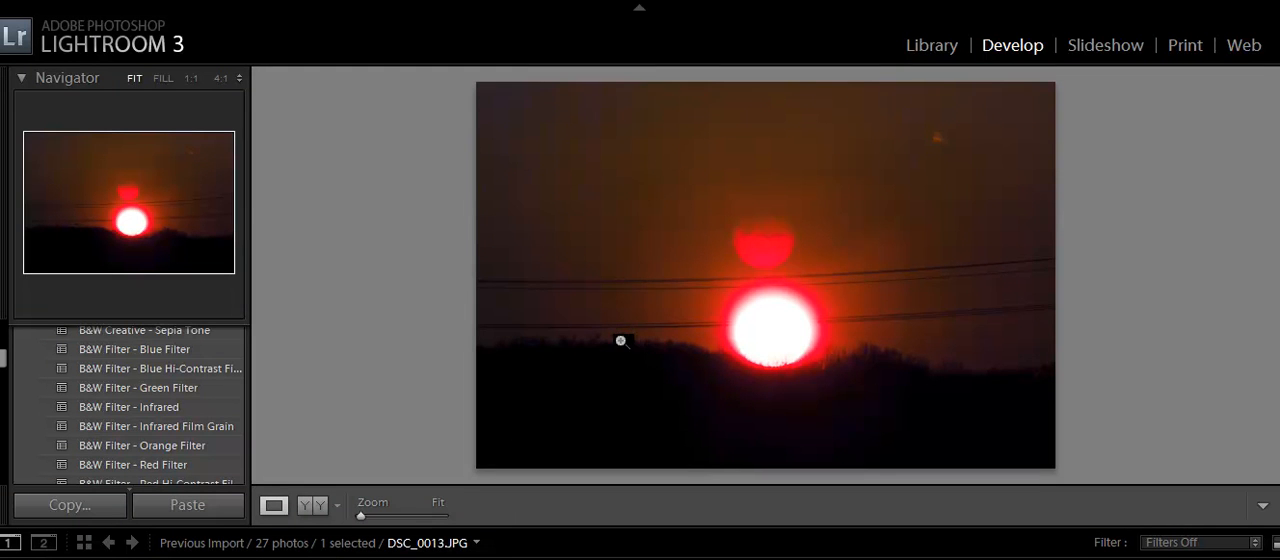
pyautogui.click(620, 340)
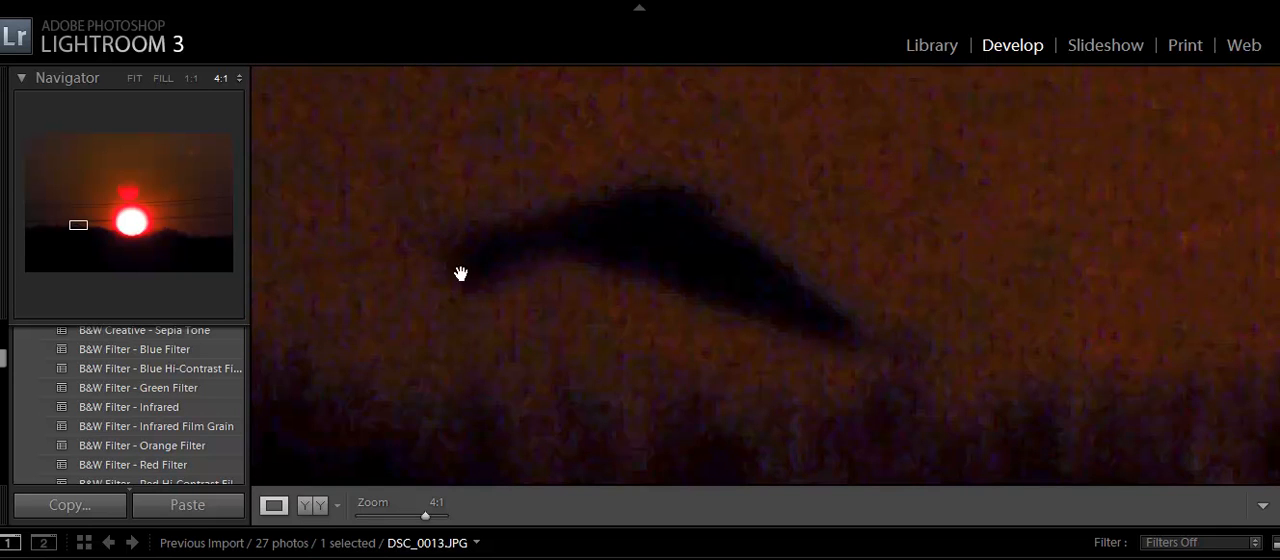
pyautogui.click(132, 78)
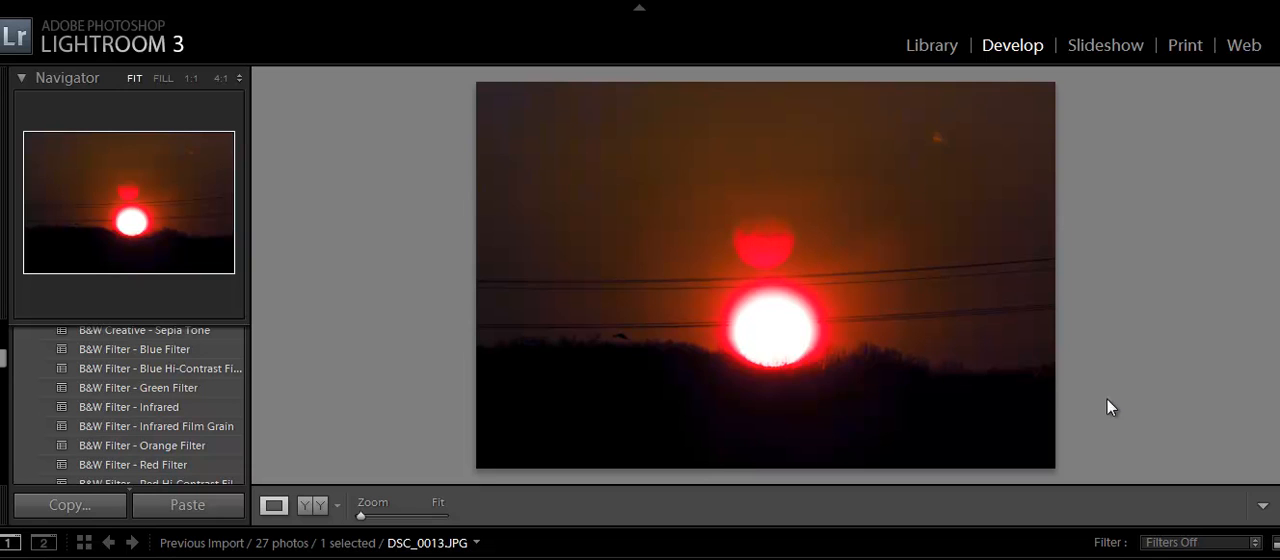
pyautogui.moveTo(944, 416)
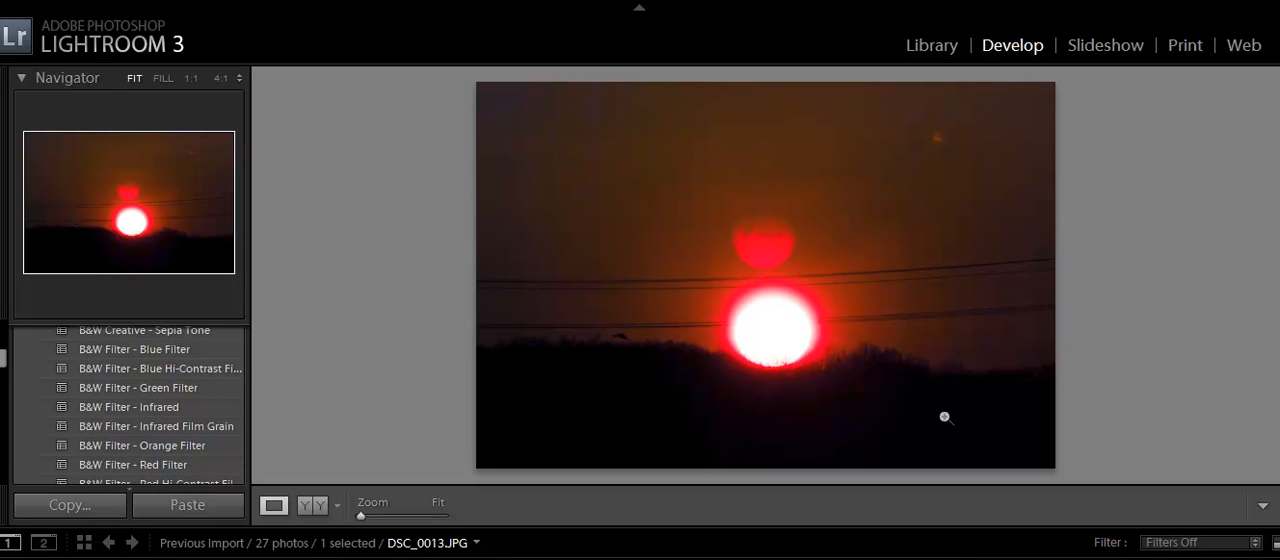
pyautogui.moveTo(848, 456)
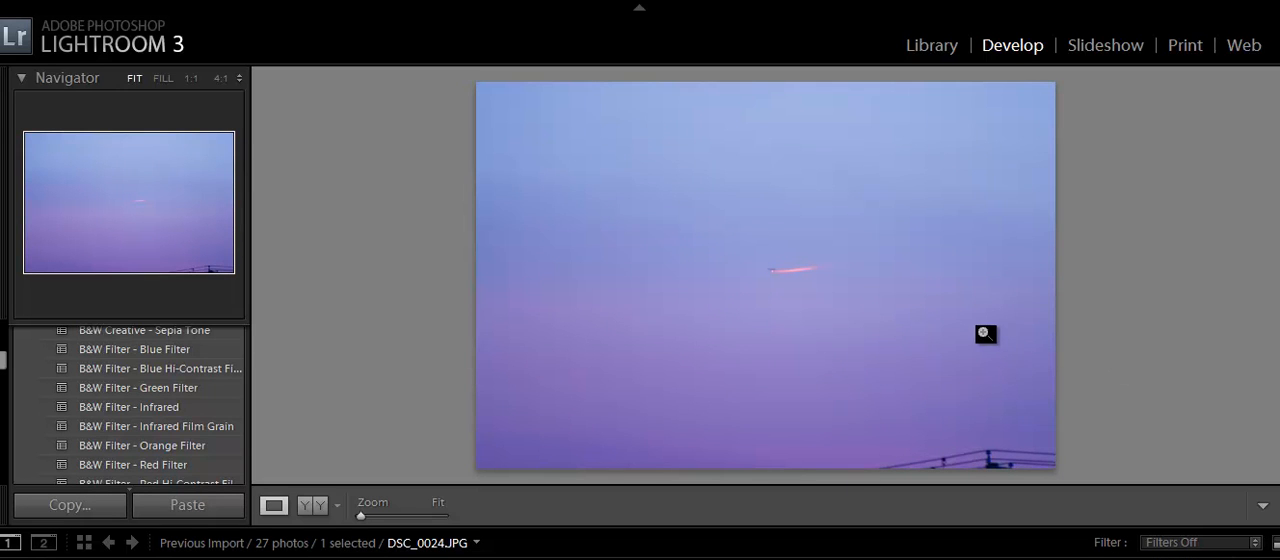
pyautogui.moveTo(1088, 356)
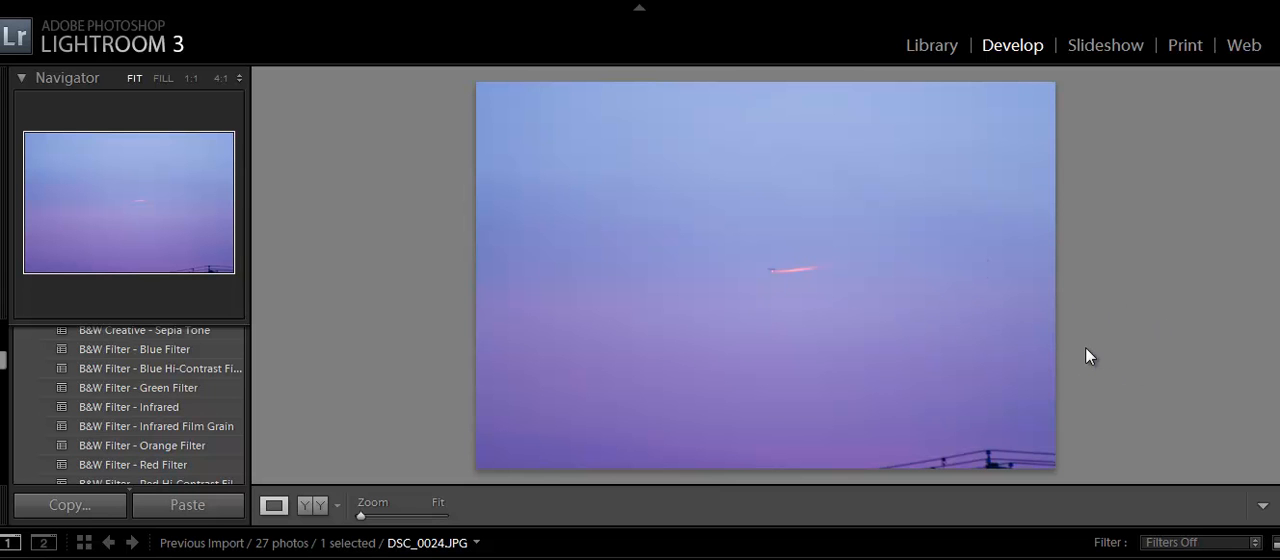
# Step: Magnify the pink streak and dark bar in the sky of DSC_0024.JPG
pyautogui.click(764, 268)
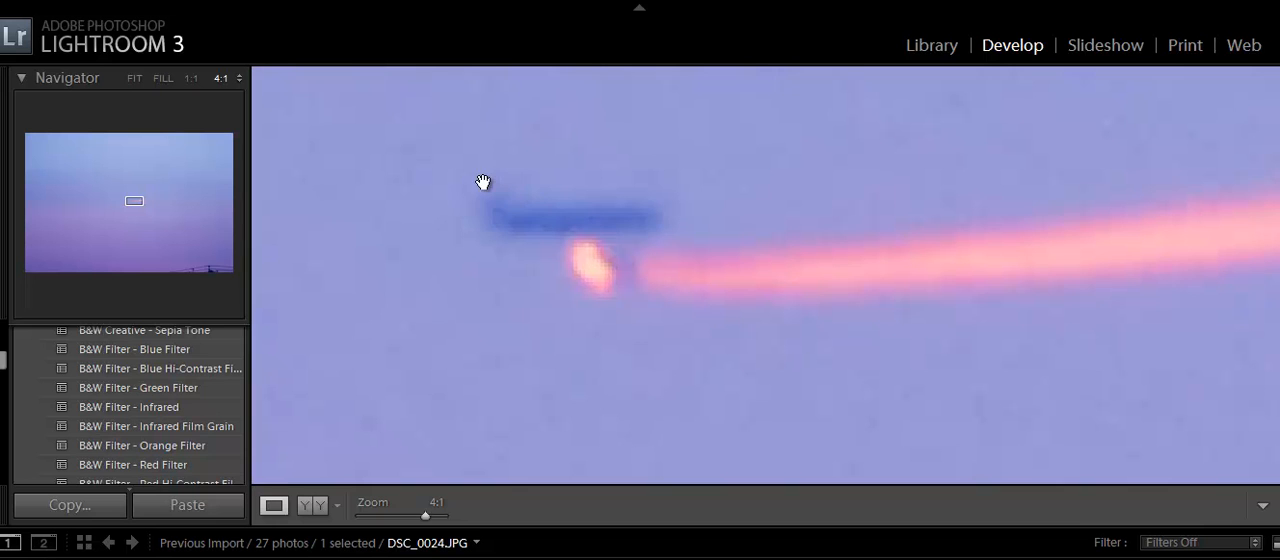
pyautogui.moveTo(504, 208)
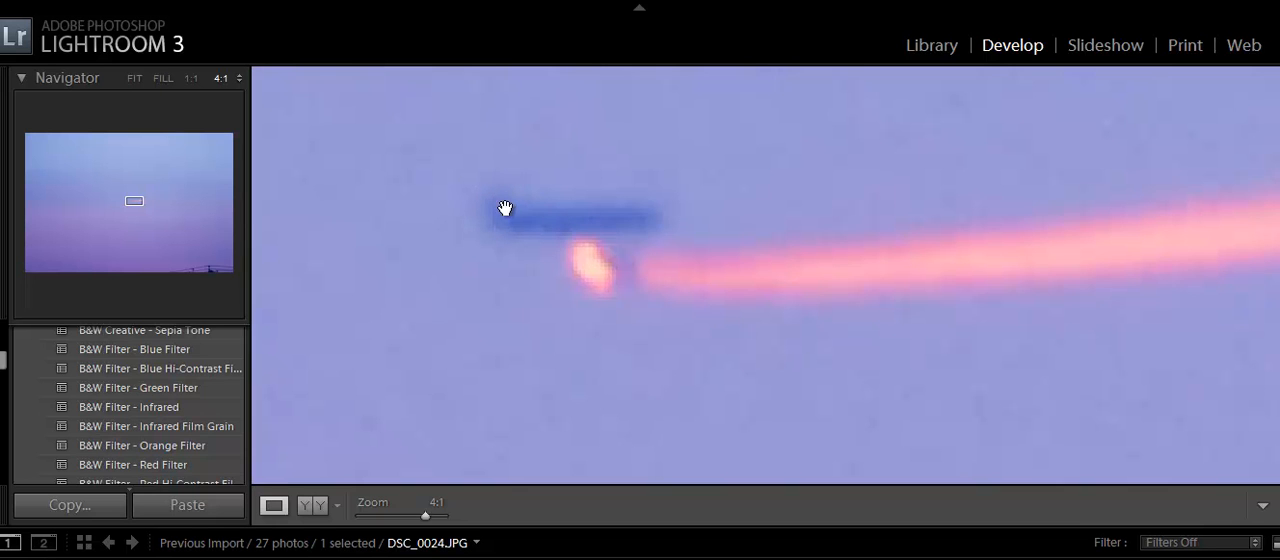
pyautogui.moveTo(612, 208)
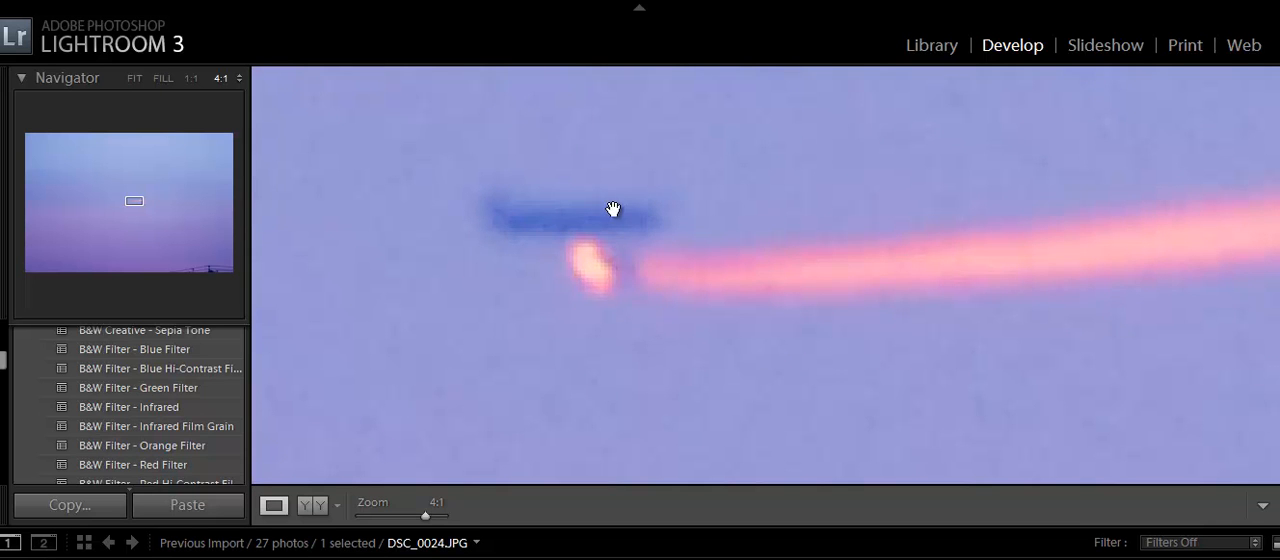
pyautogui.moveTo(622, 222)
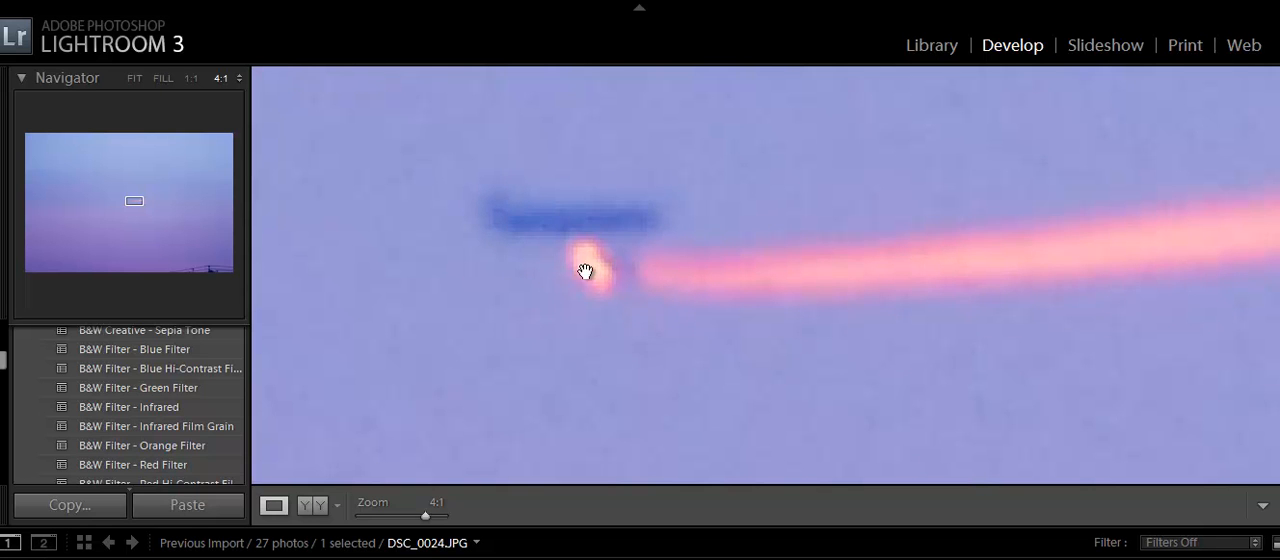
pyautogui.moveTo(588, 268)
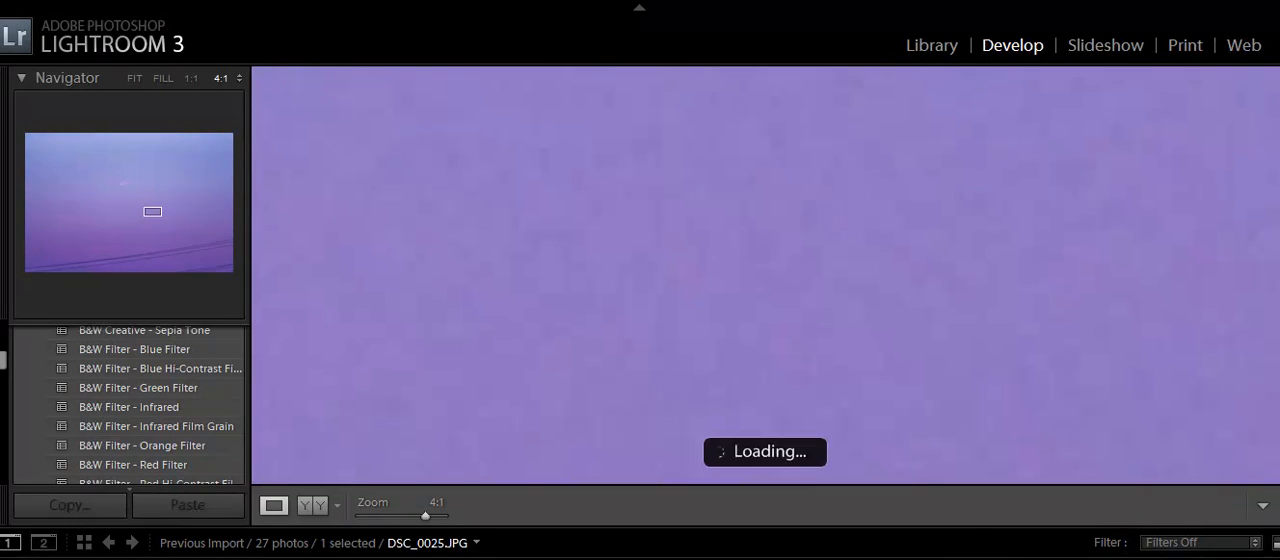
# Step: View the fireball streak in DSC_0025.JPG at 1:2 and 3:1, settling on a 4:1 close-up
pyautogui.moveTo(424, 516); pyautogui.dragTo(412, 516)
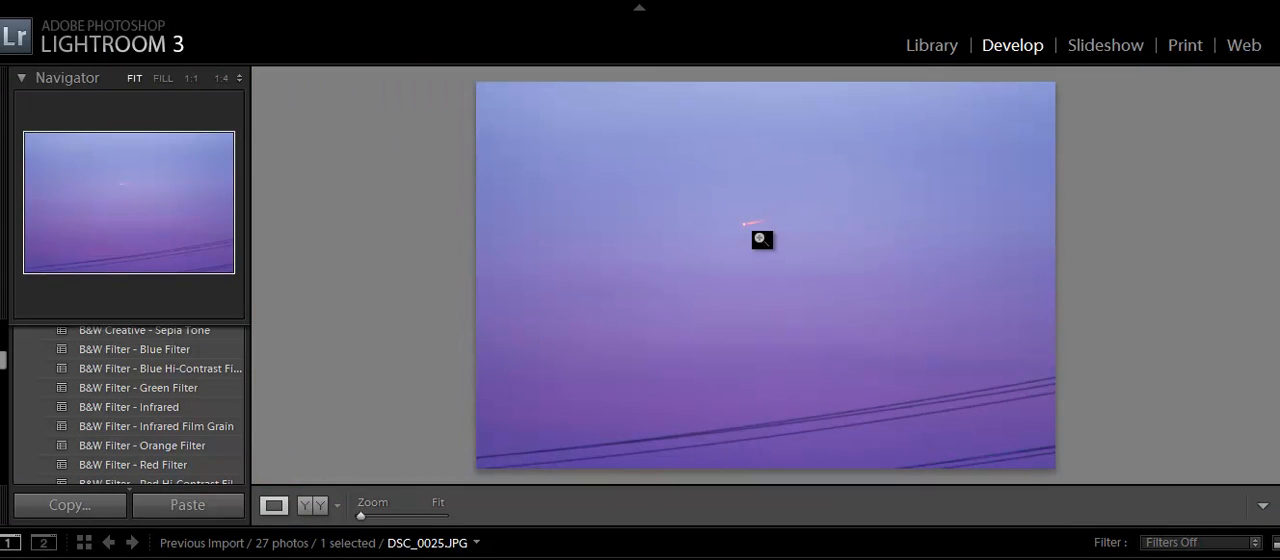
pyautogui.click(762, 240)
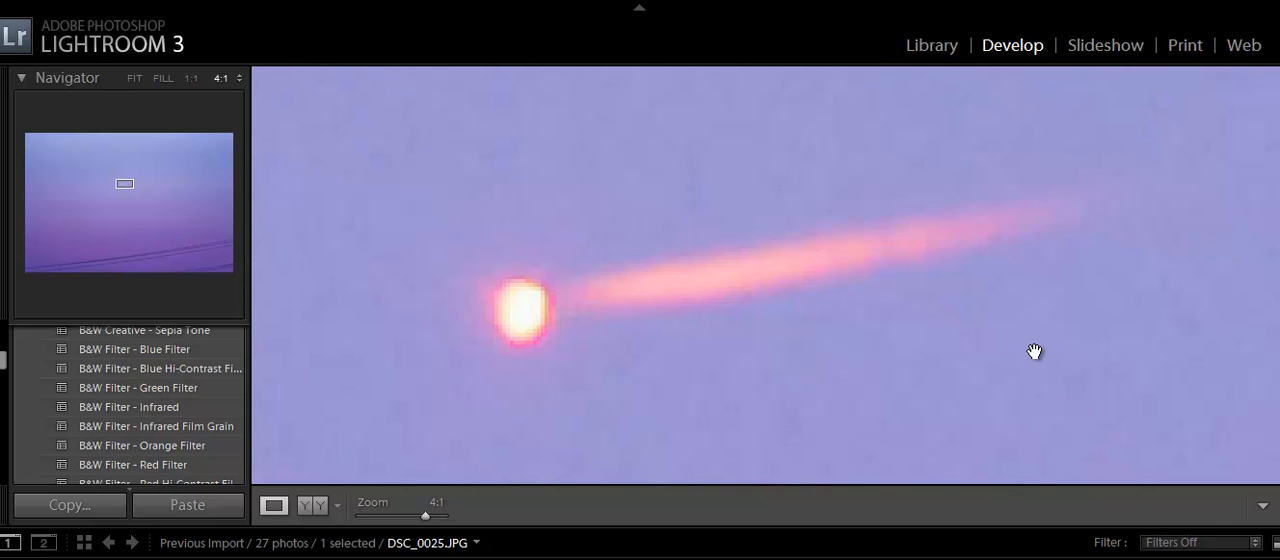
pyautogui.moveTo(648, 298)
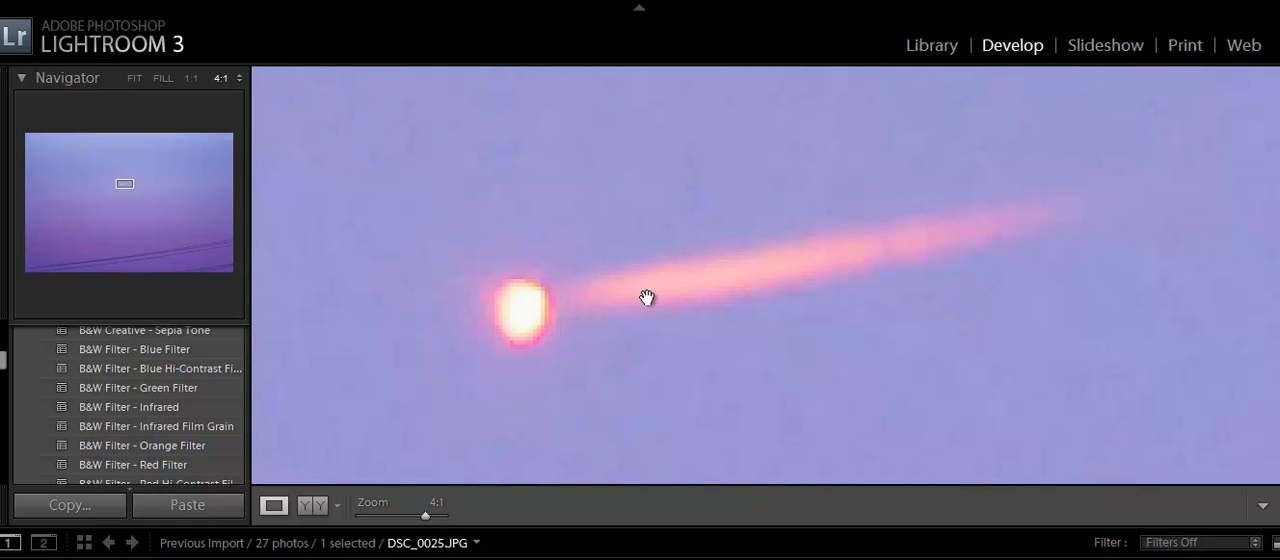
pyautogui.moveTo(1016, 284)
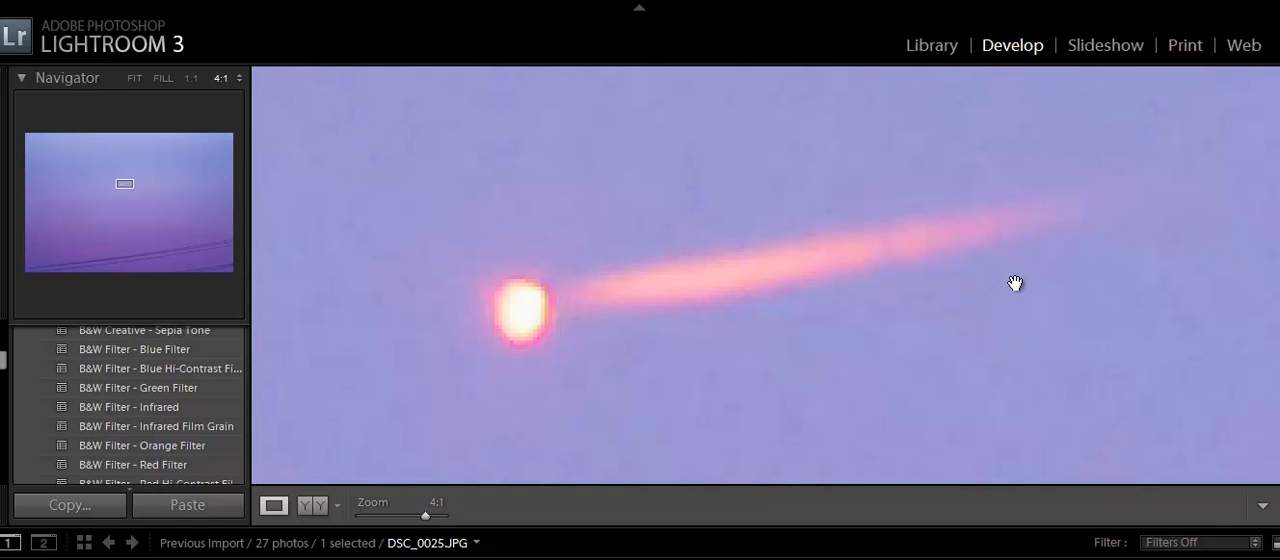
pyautogui.moveTo(464, 300)
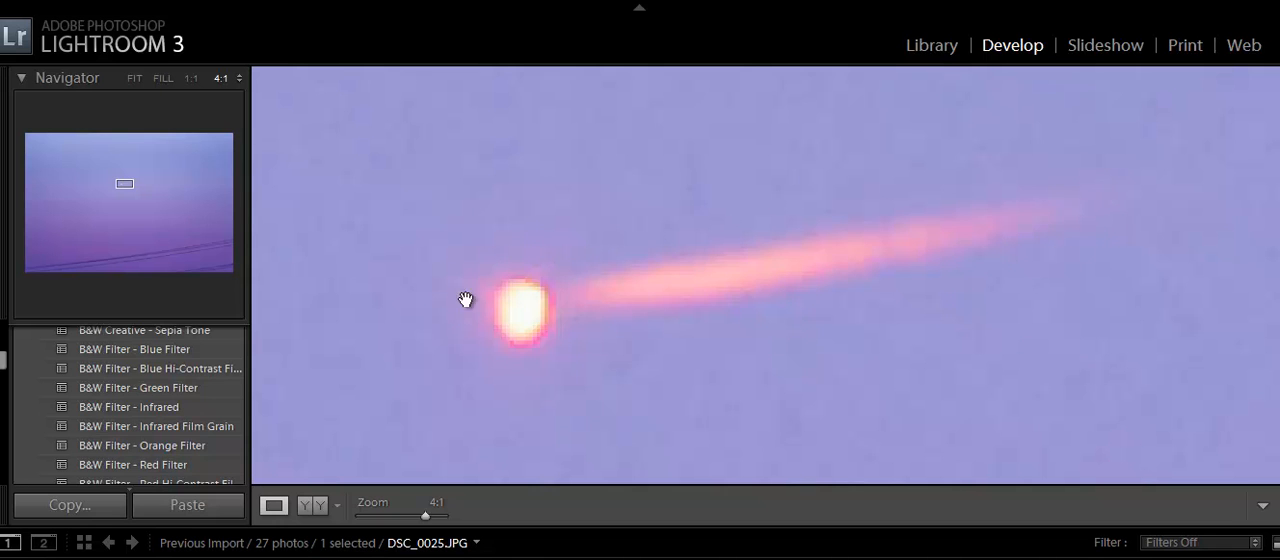
pyautogui.moveTo(1132, 364)
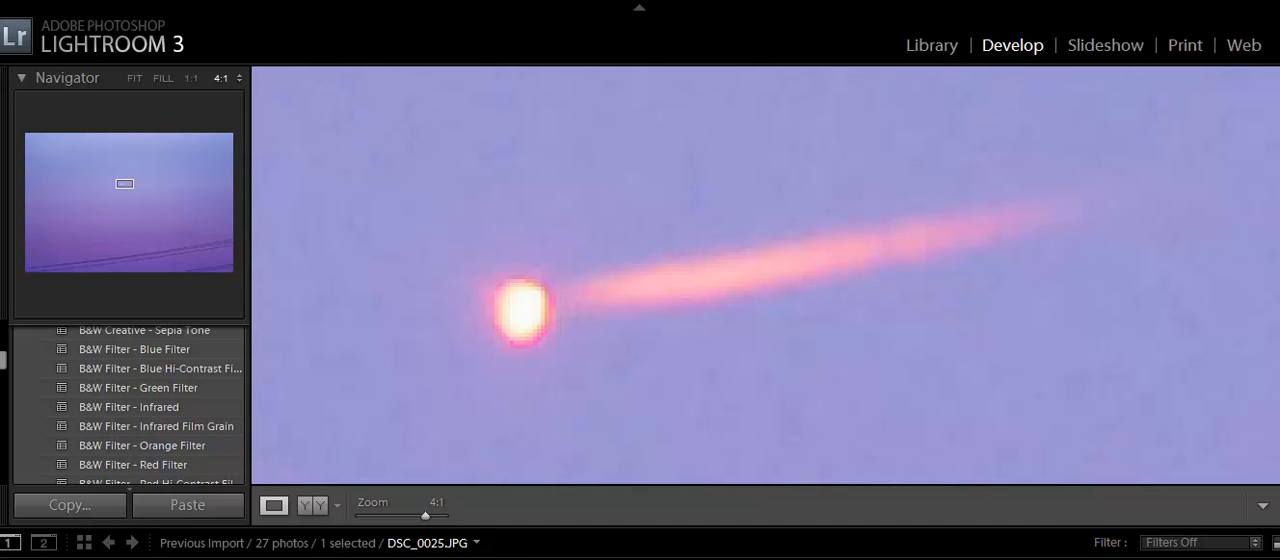
pyautogui.moveTo(424, 516); pyautogui.dragTo(388, 516)
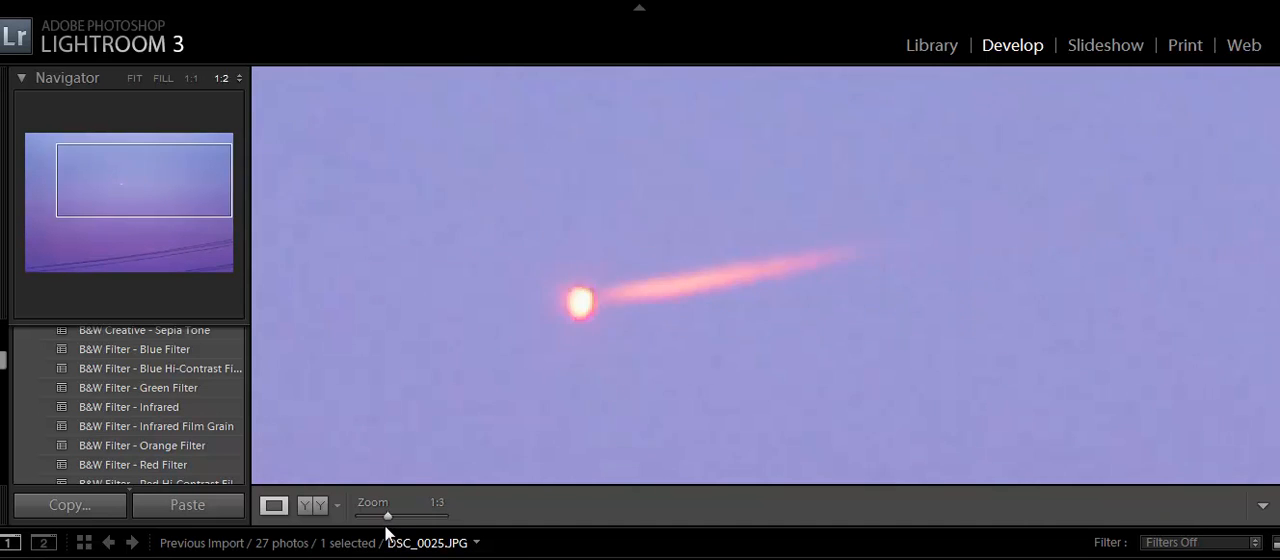
pyautogui.moveTo(388, 516); pyautogui.dragTo(420, 516)
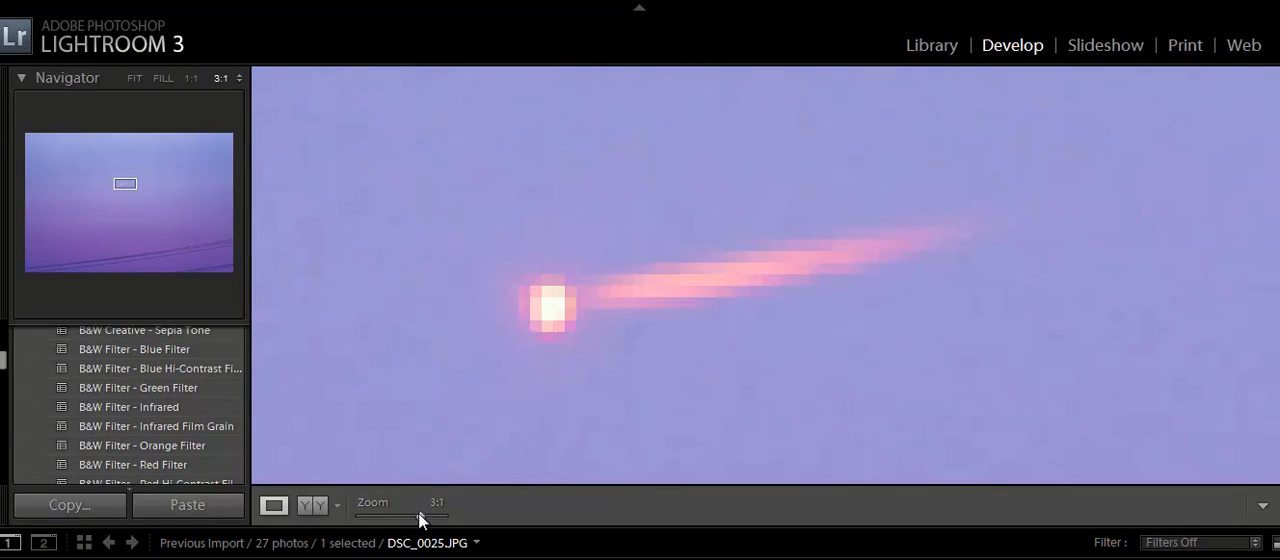
pyautogui.moveTo(410, 516); pyautogui.dragTo(424, 516)
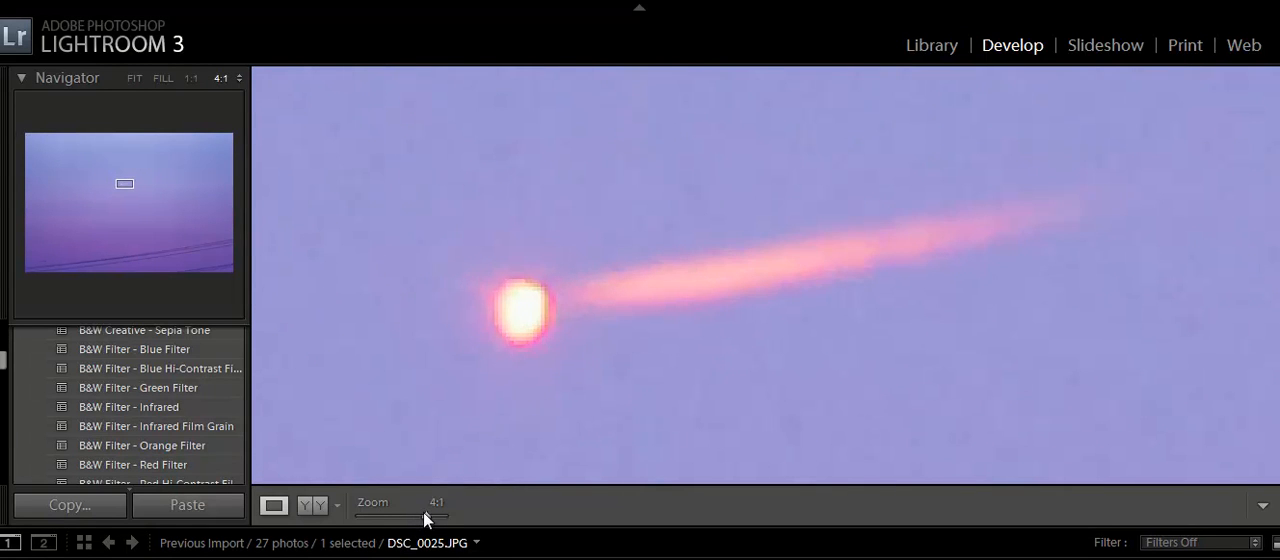
pyautogui.moveTo(572, 386)
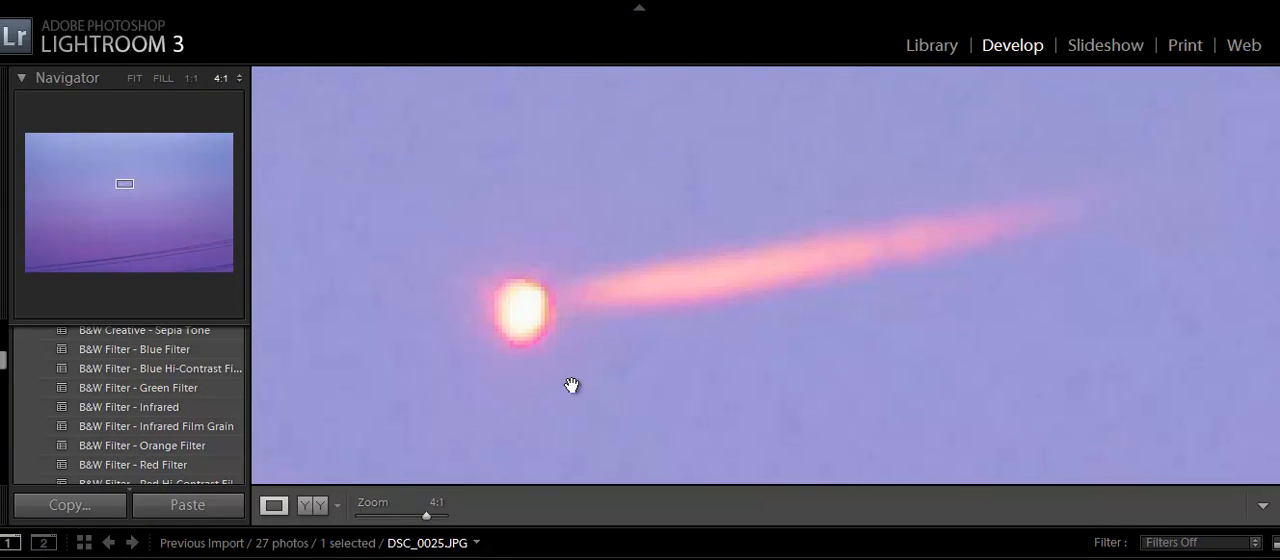
pyautogui.moveTo(752, 356)
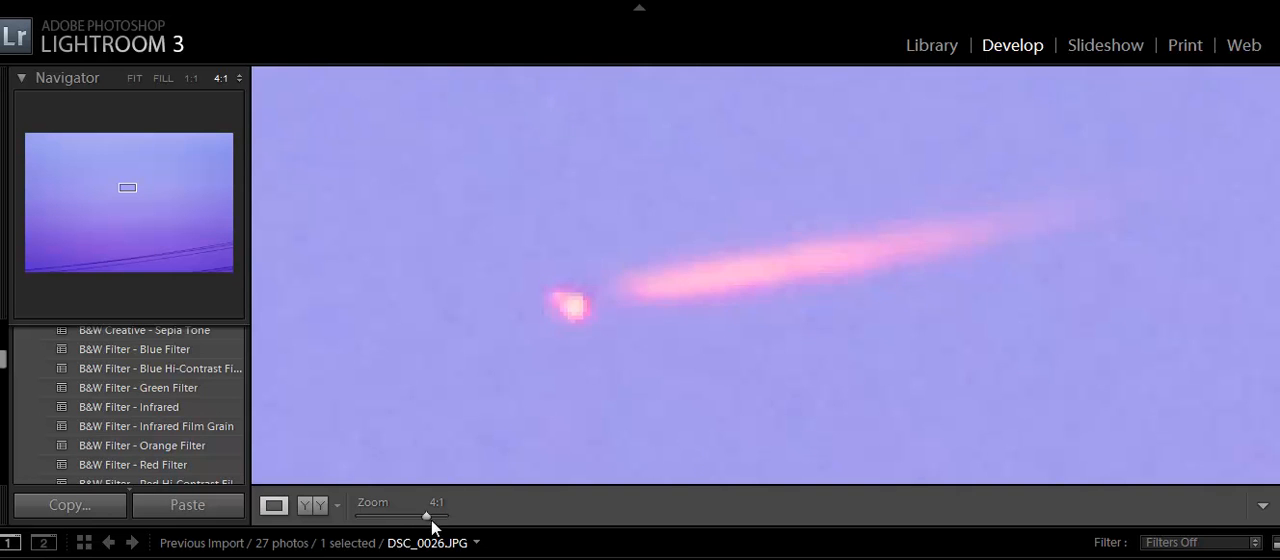
# Step: Magnify the fireball in DSC_0026.JPG to 11:1, then zoom out and fit the whole photo
pyautogui.moveTo(426, 516); pyautogui.dragTo(442, 516)
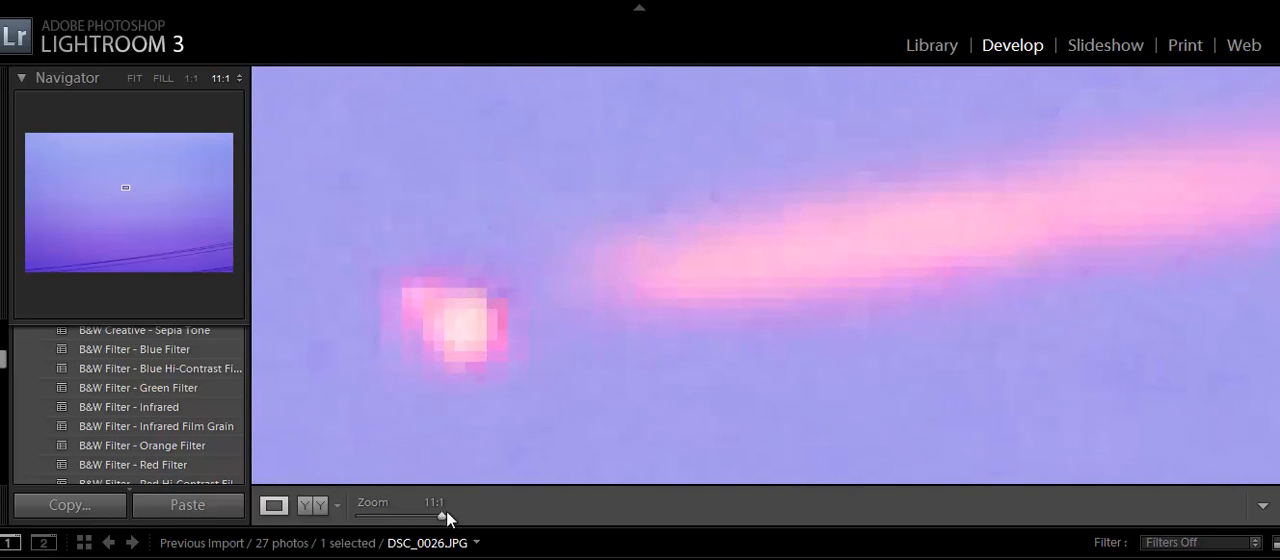
pyautogui.moveTo(444, 516); pyautogui.dragTo(436, 516)
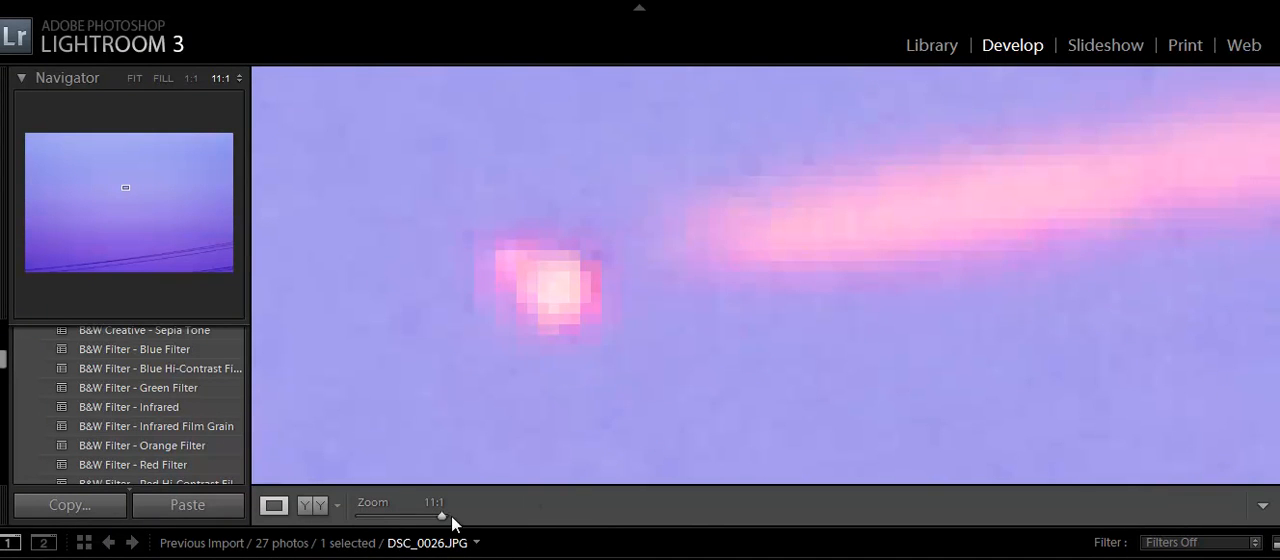
pyautogui.moveTo(440, 516); pyautogui.dragTo(376, 516)
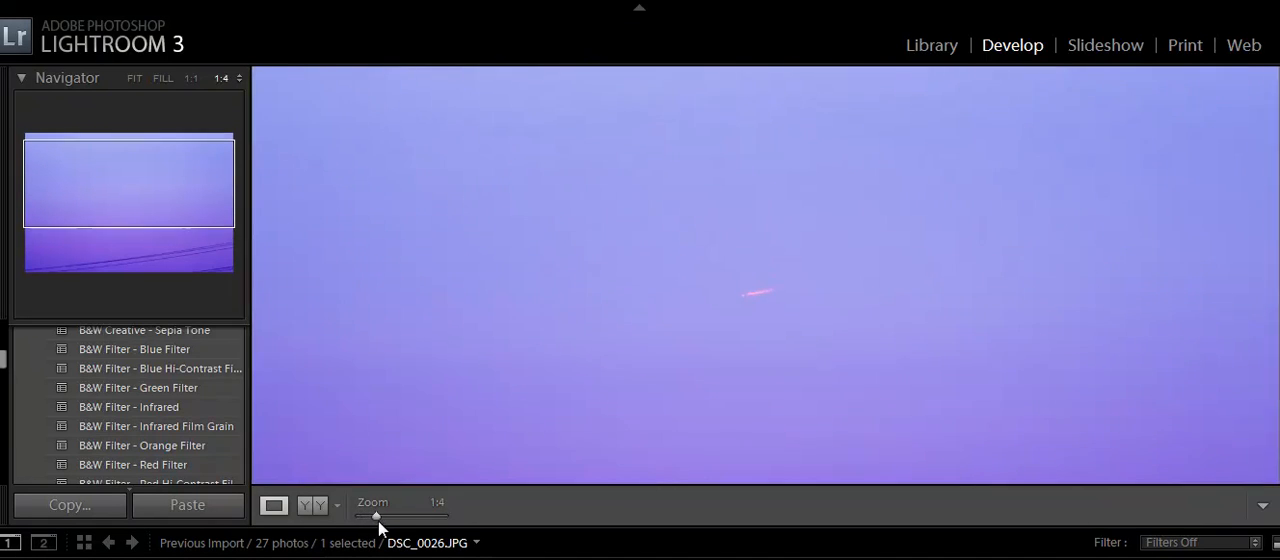
pyautogui.click(132, 78)
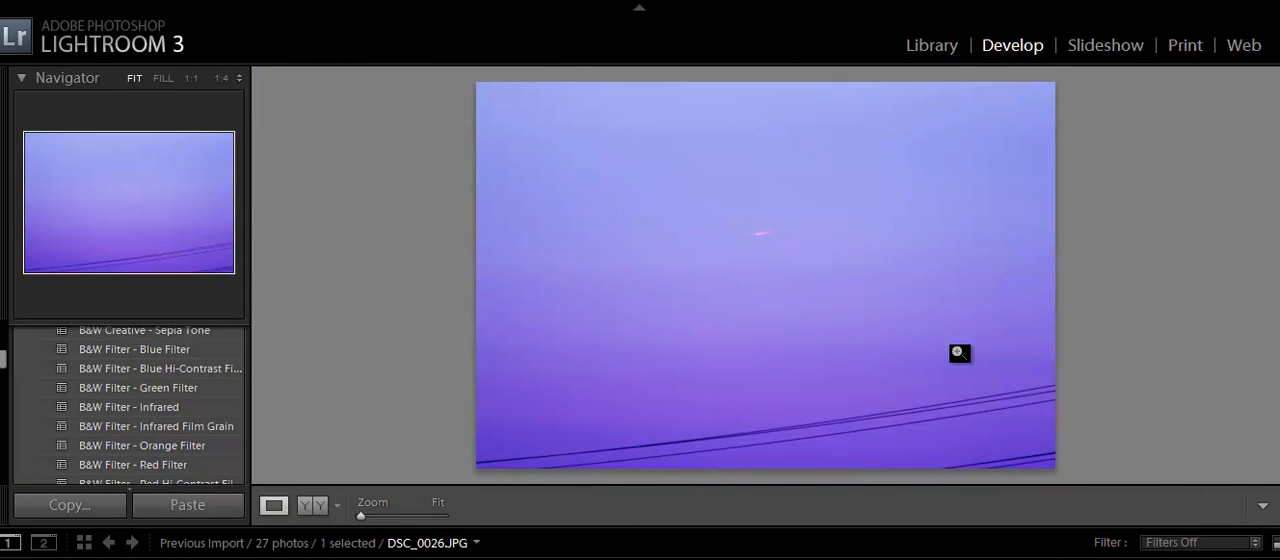
pyautogui.moveTo(768, 232)
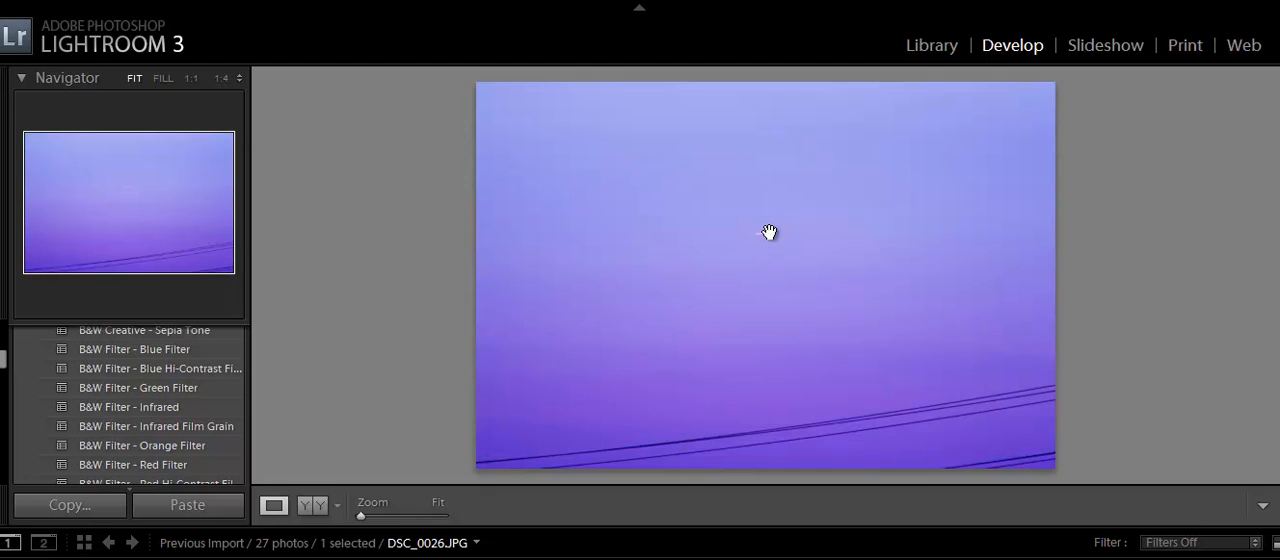
# Step: Zoom in close on the fireball again, back out to 1:4, and move on to DSC_0027.JPG
pyautogui.click(768, 232)
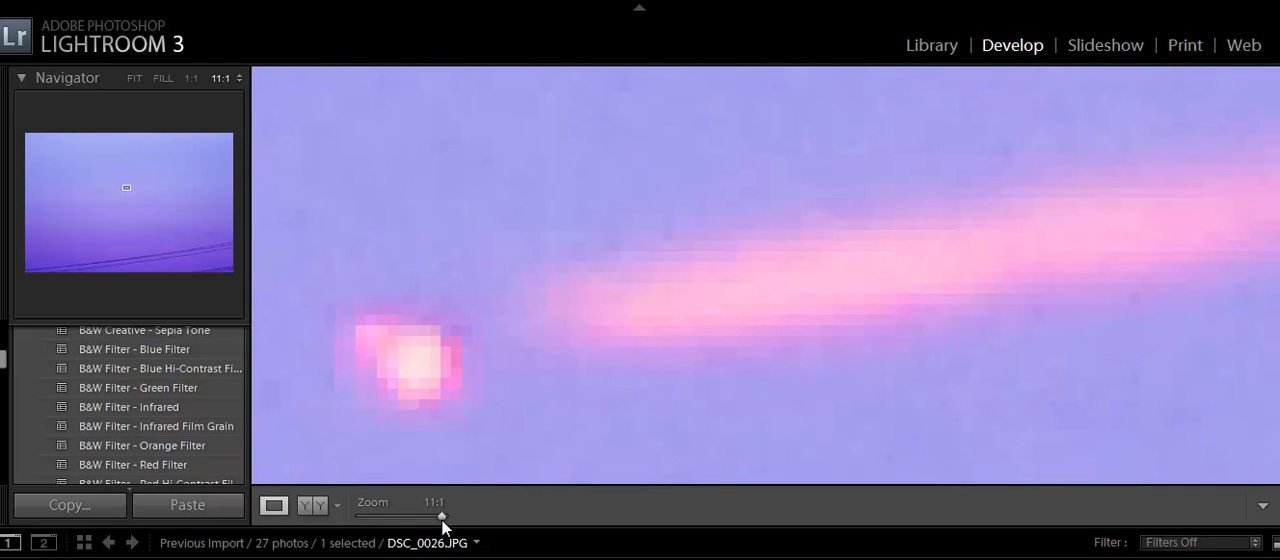
pyautogui.moveTo(442, 516); pyautogui.dragTo(372, 516)
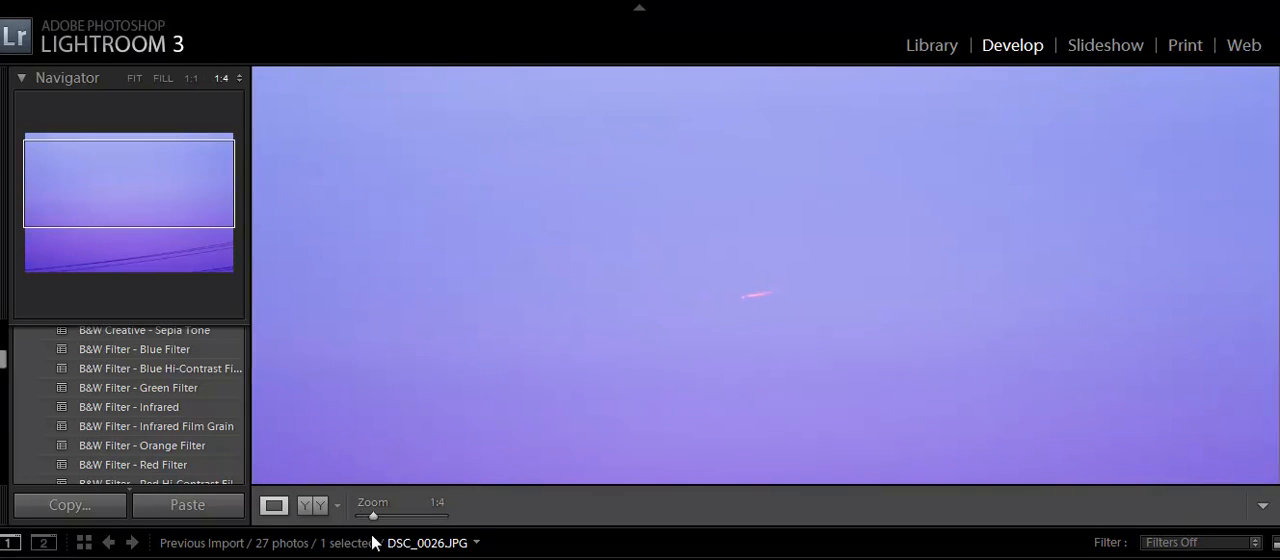
pyautogui.click(134, 78)
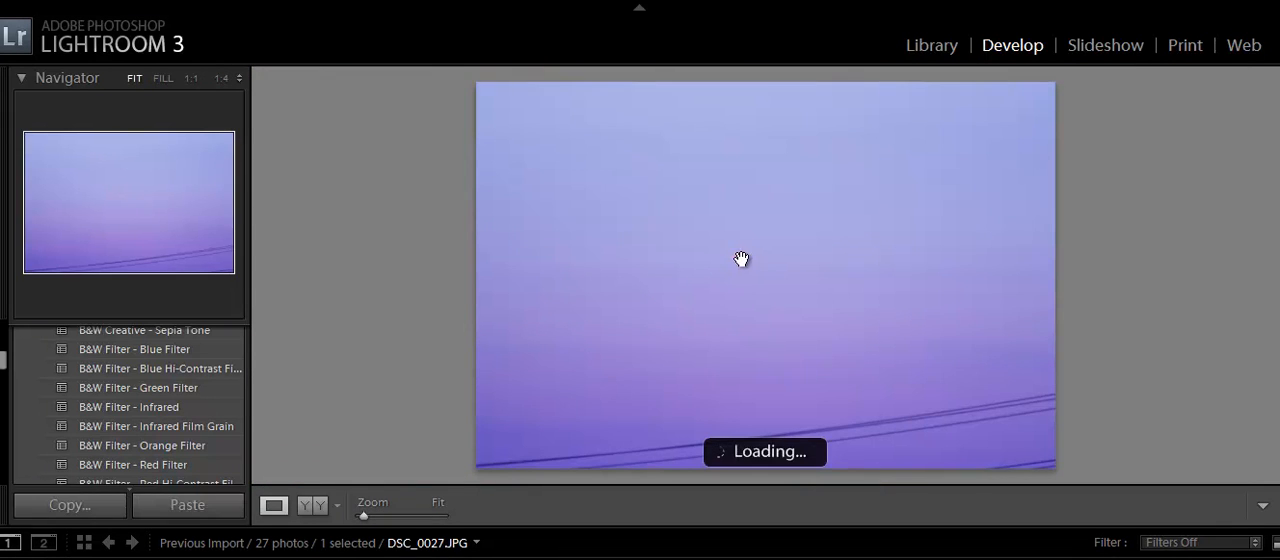
# Step: Magnify the pink streak in DSC_0027.JPG to 11:1
pyautogui.click(740, 260)
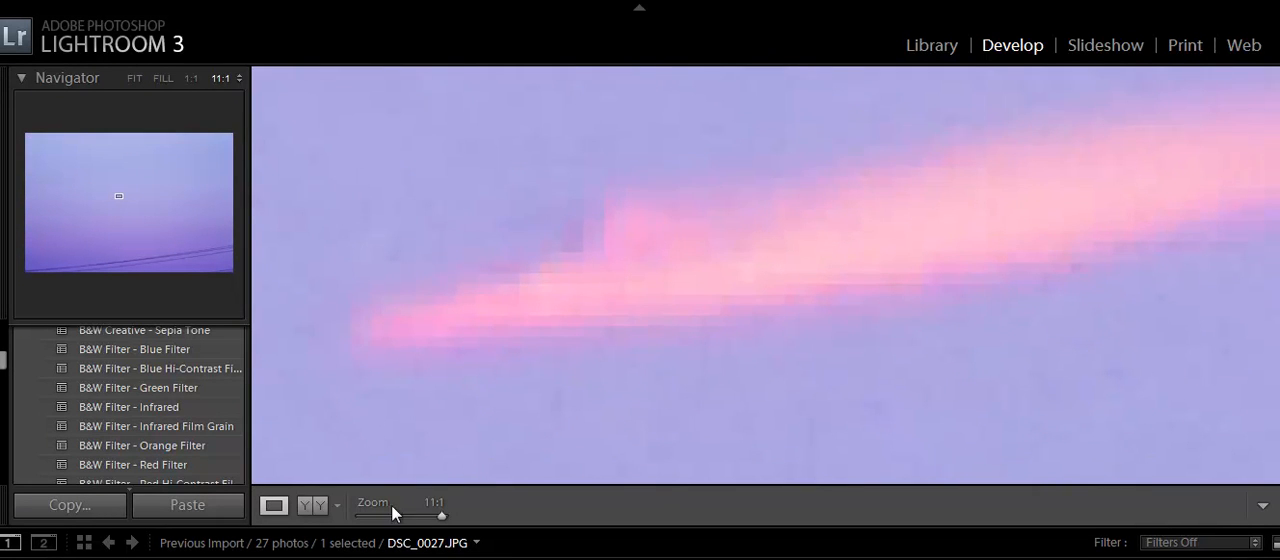
pyautogui.moveTo(444, 514); pyautogui.dragTo(408, 514)
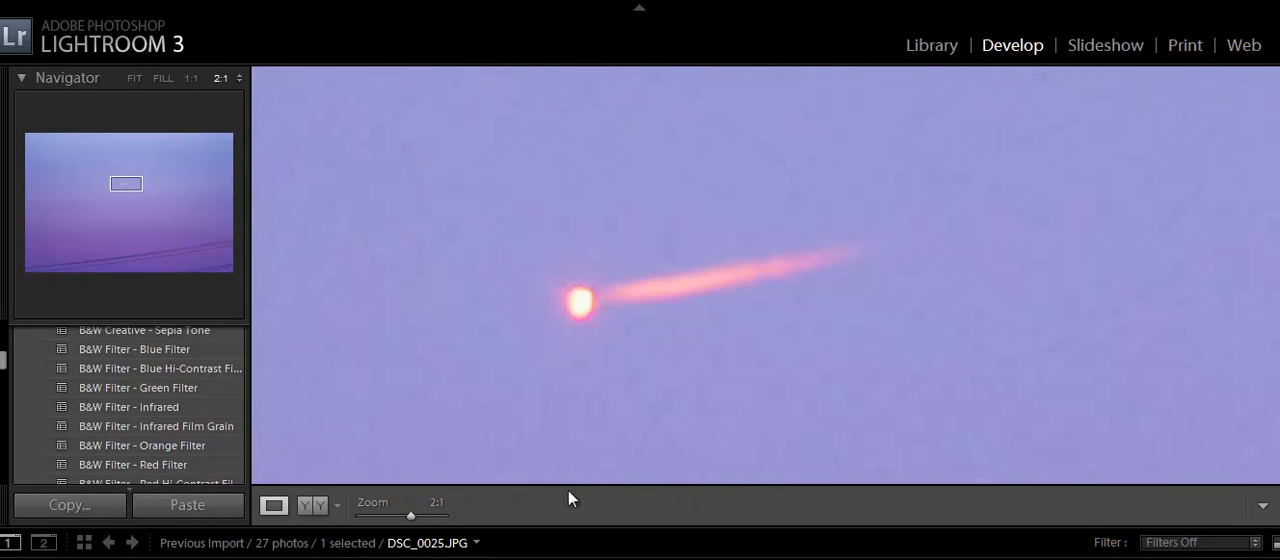
# Step: Magnify the fireball in DSC_0025.JPG to 8:1, then settle at 4:1
pyautogui.moveTo(410, 516); pyautogui.dragTo(432, 516)
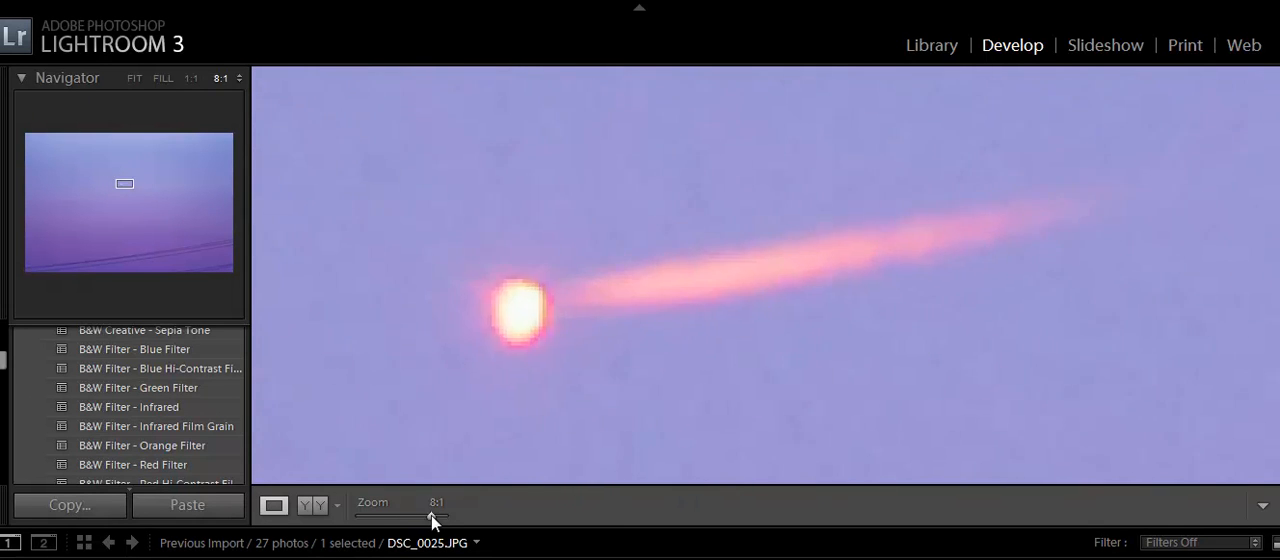
pyautogui.moveTo(432, 516); pyautogui.dragTo(428, 516)
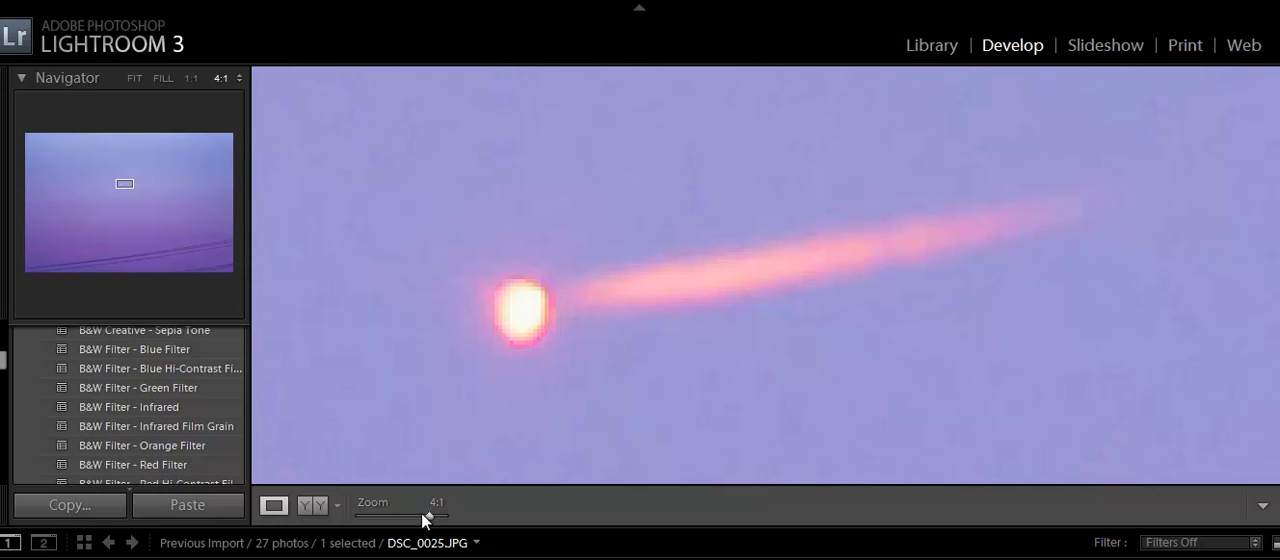
pyautogui.moveTo(672, 368)
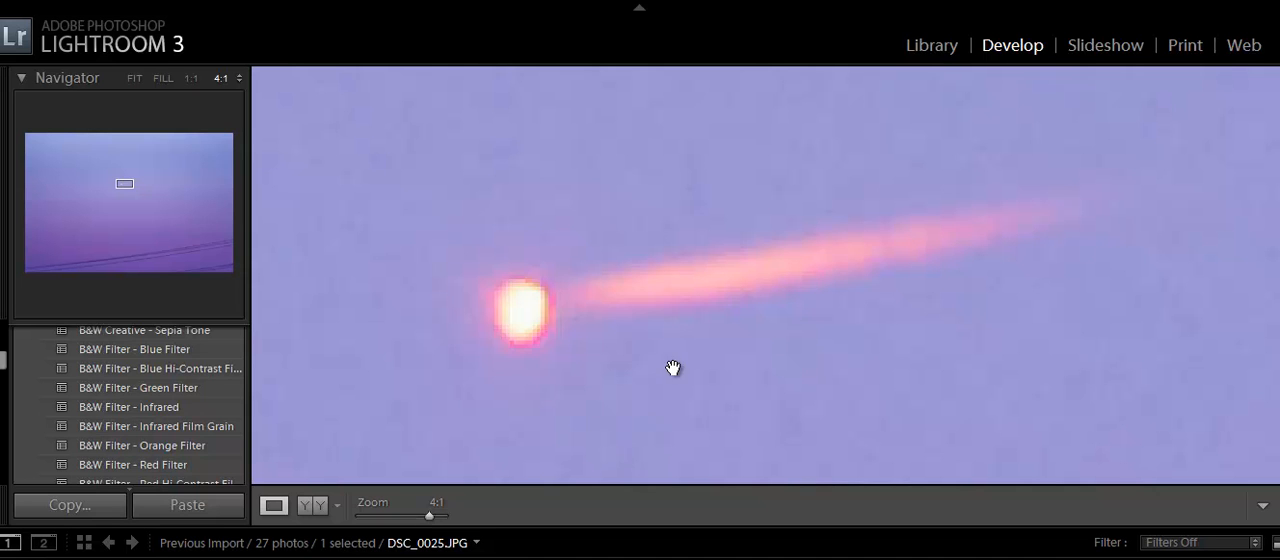
pyautogui.moveTo(640, 460)
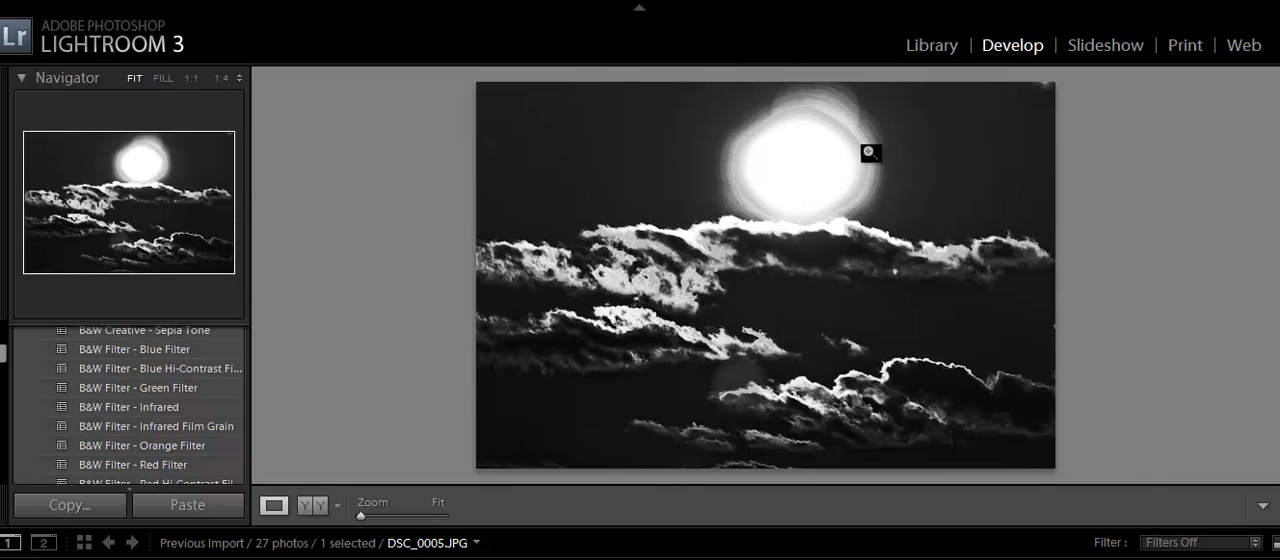
pyautogui.moveTo(936, 240)
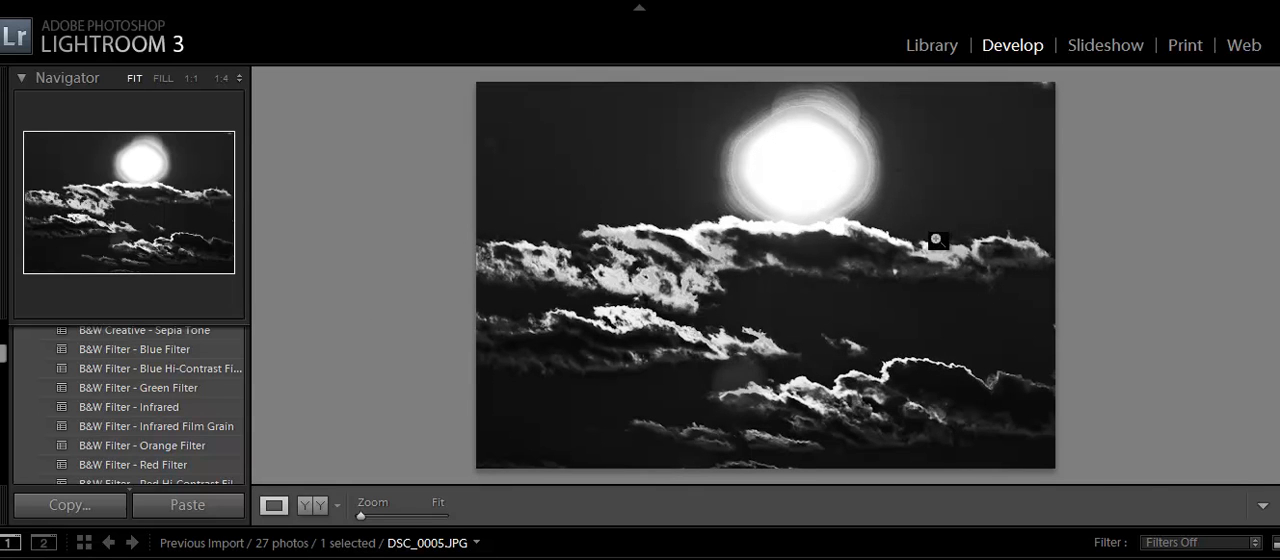
pyautogui.moveTo(916, 190)
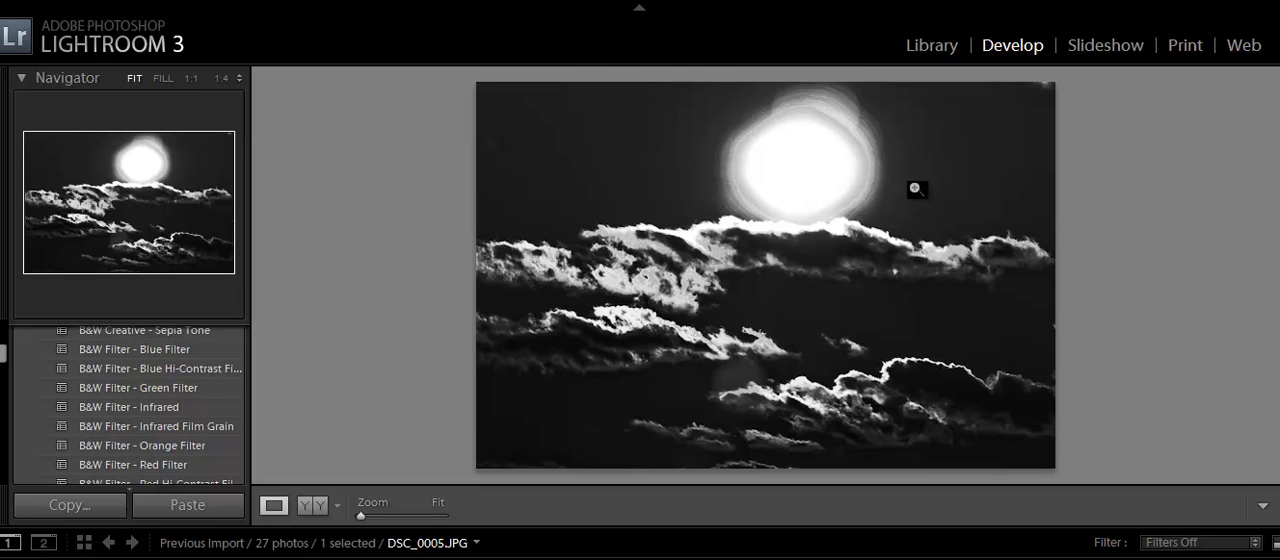
pyautogui.moveTo(860, 110)
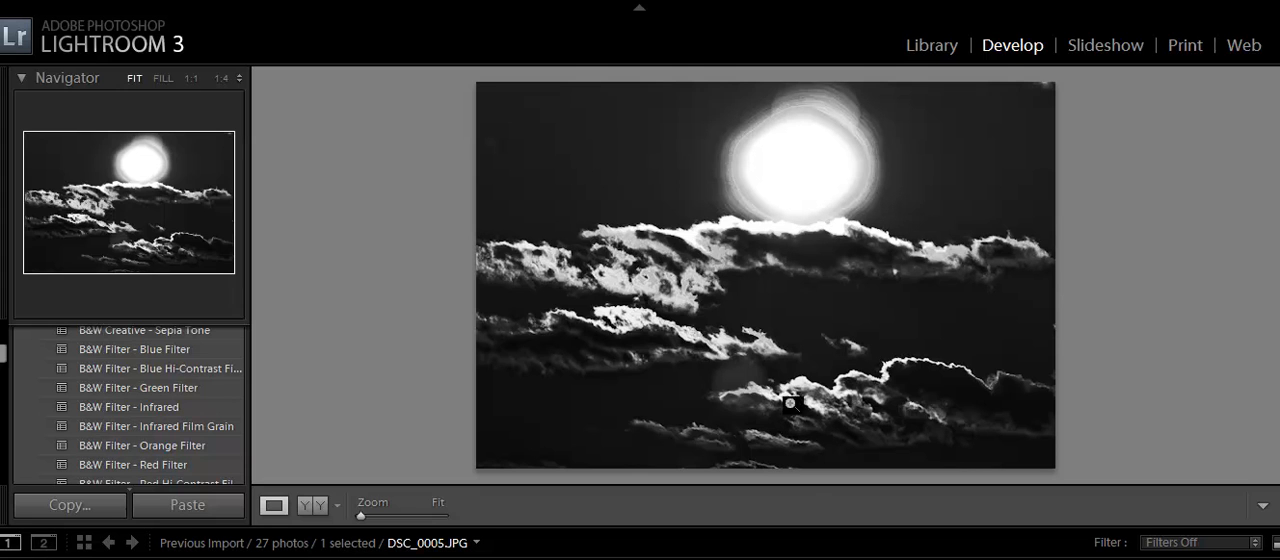
pyautogui.moveTo(804, 516)
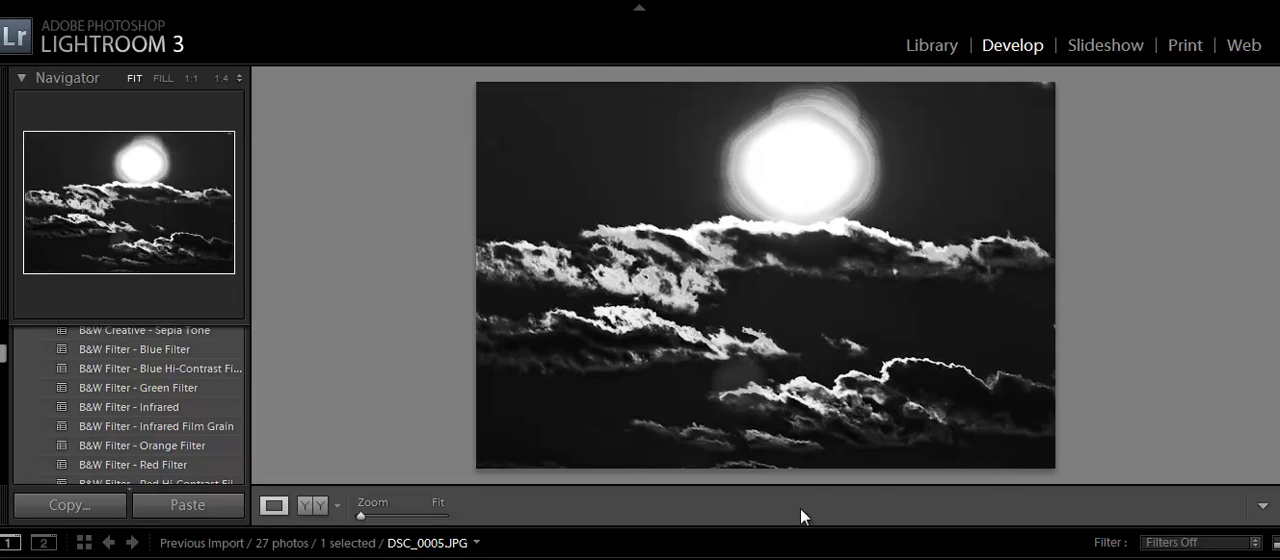